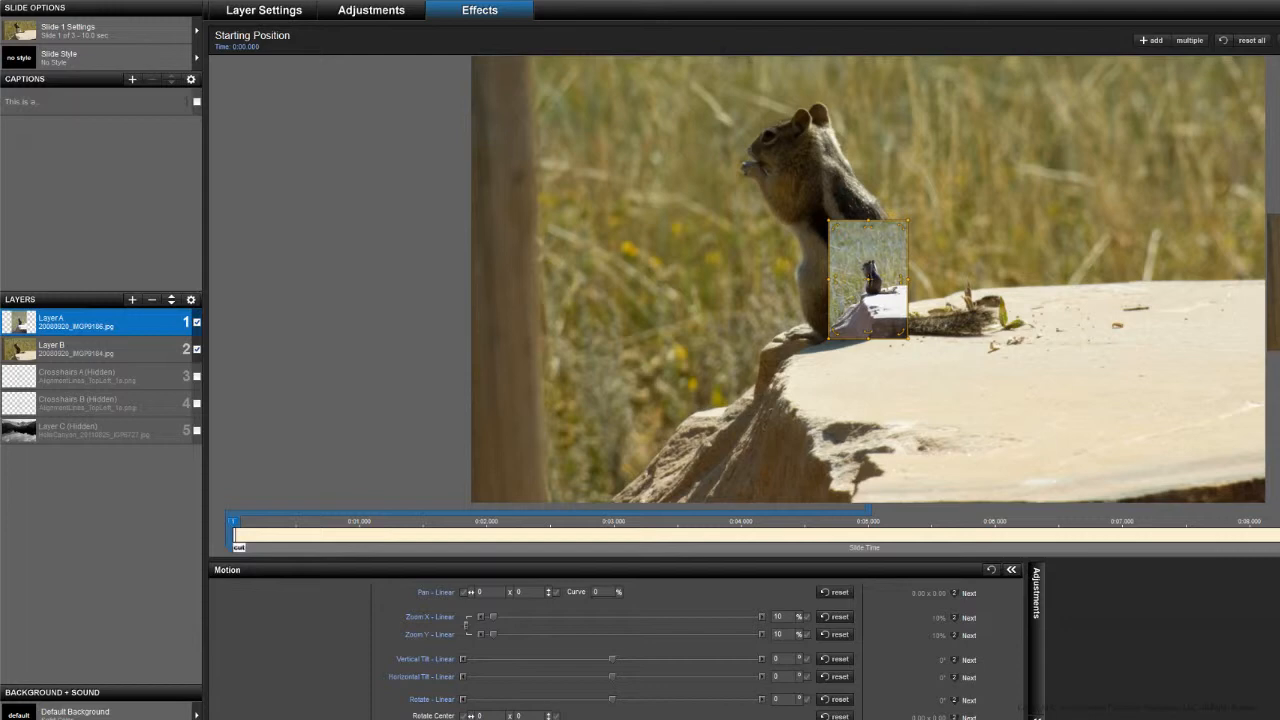
pyautogui.moveTo(75, 320)
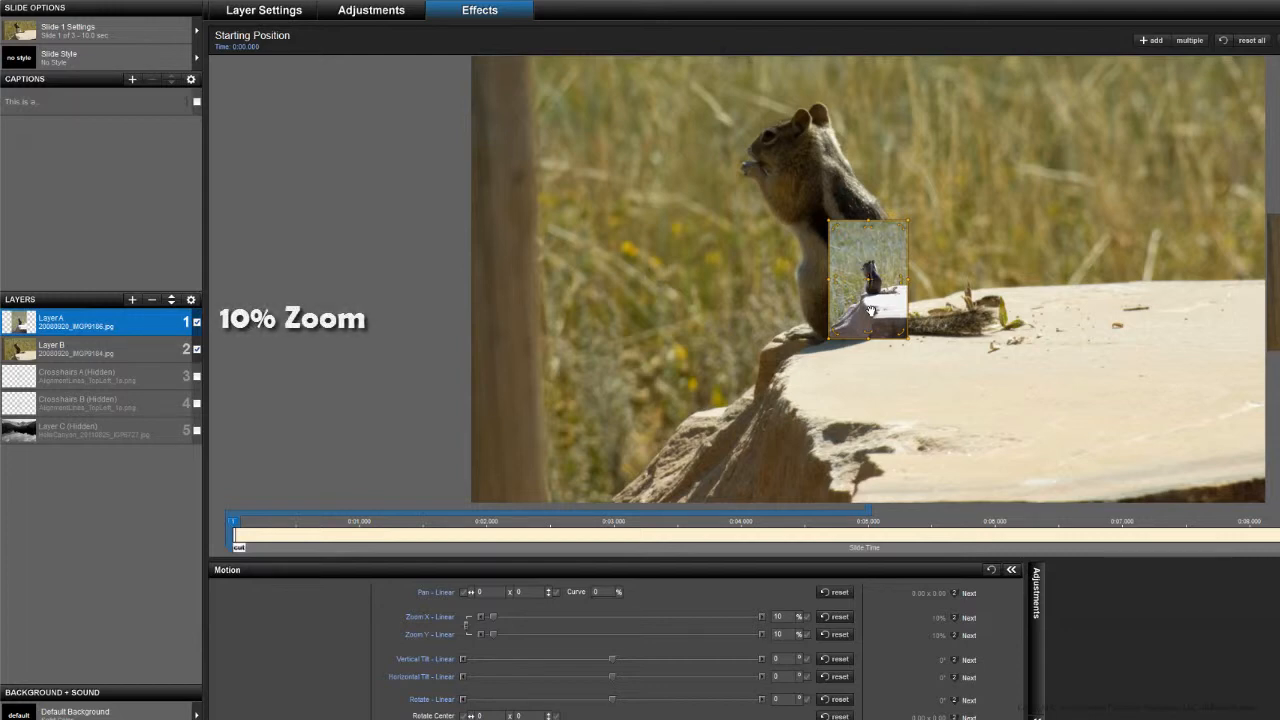
pyautogui.moveTo(812, 368)
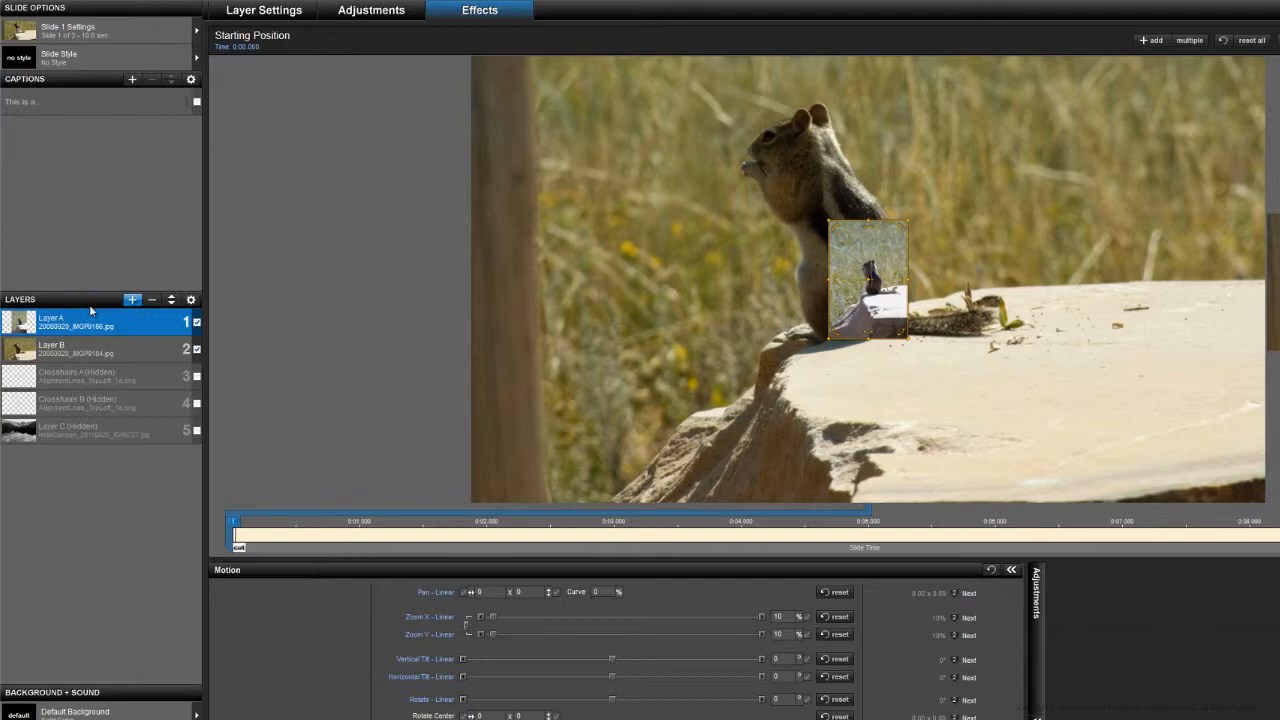
# - Give Layer B's Pan X a modifier adding a variable amount from Layer 1 (Layer A) Pan X
pyautogui.click(75, 348)
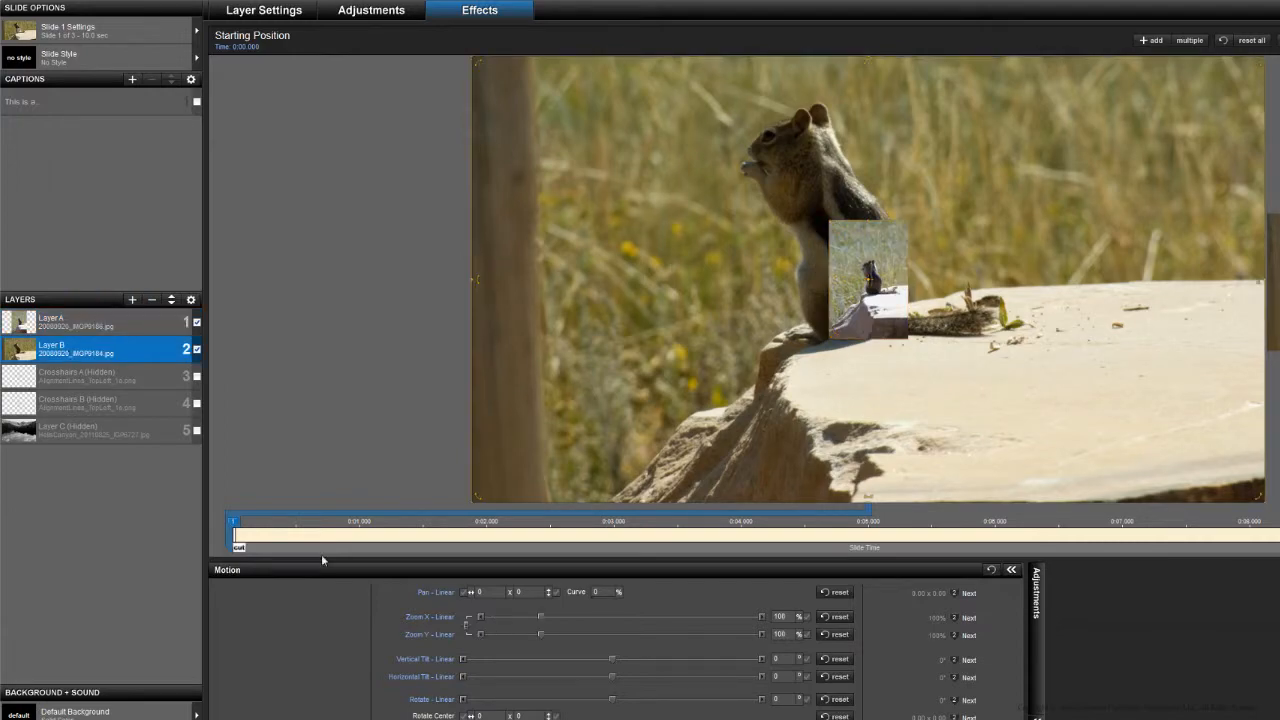
pyautogui.rightClick(480, 591)
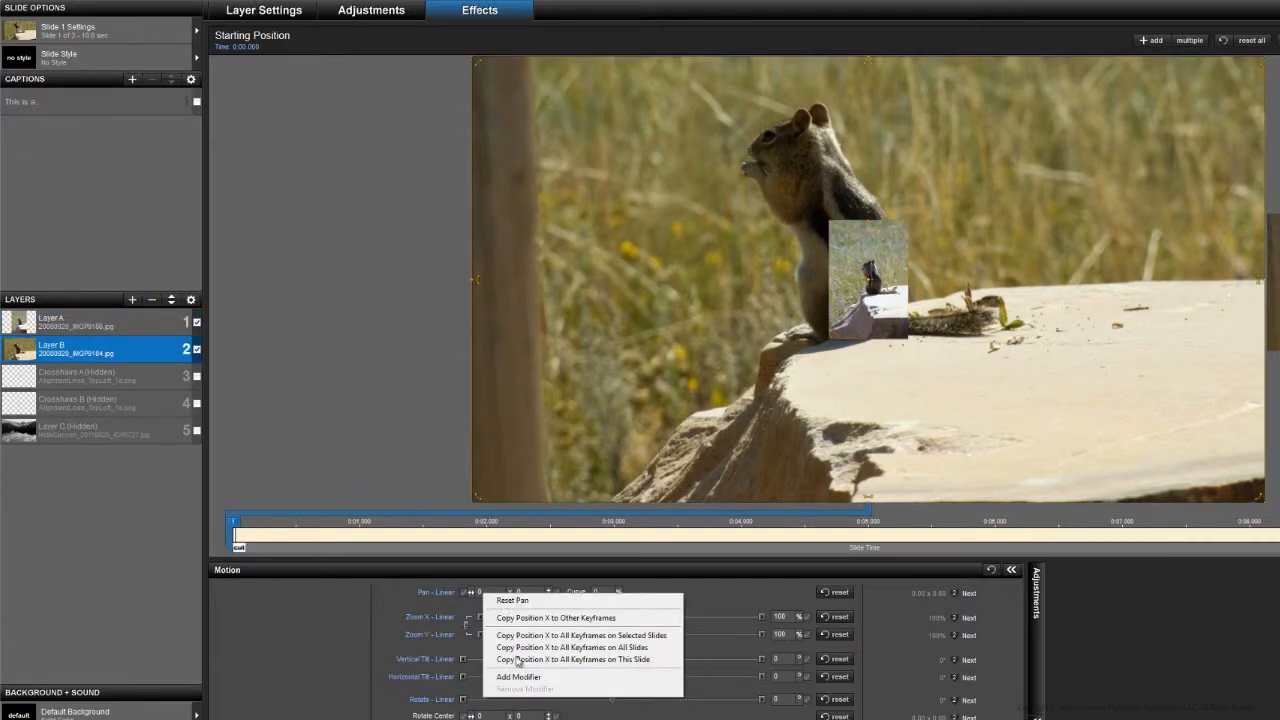
pyautogui.click(518, 677)
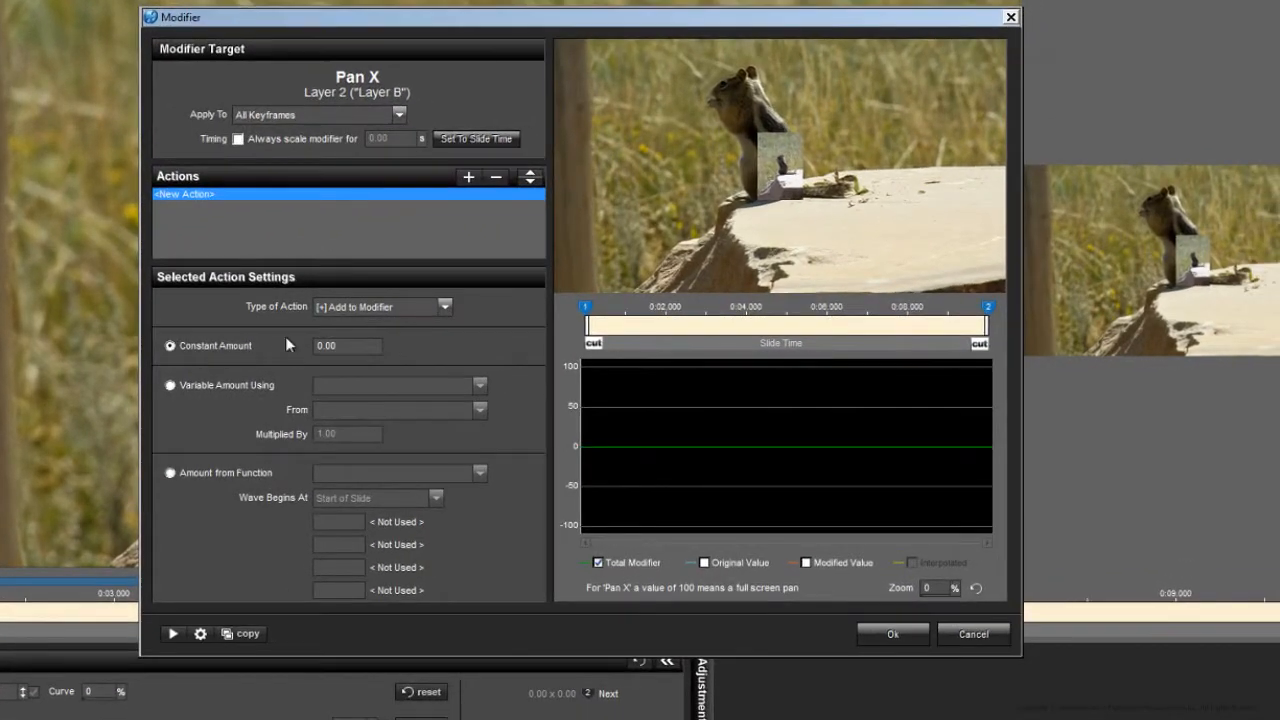
pyautogui.moveTo(170, 388)
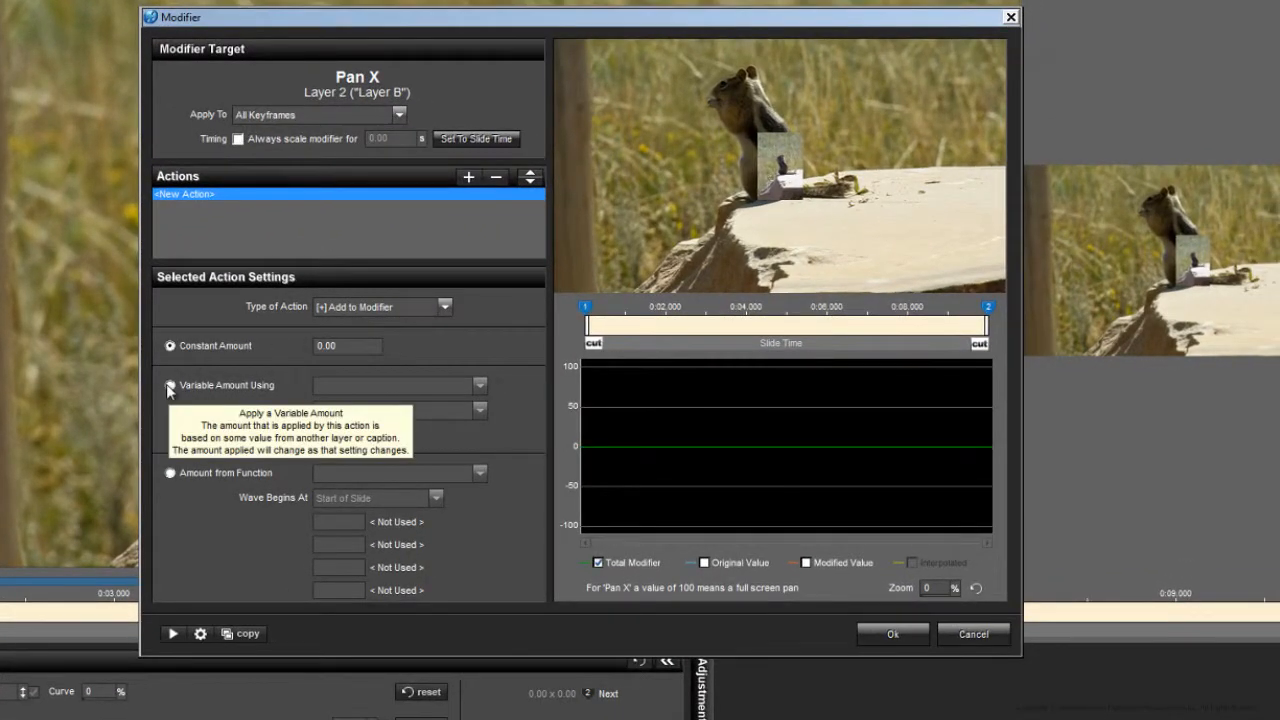
pyautogui.moveTo(408, 138)
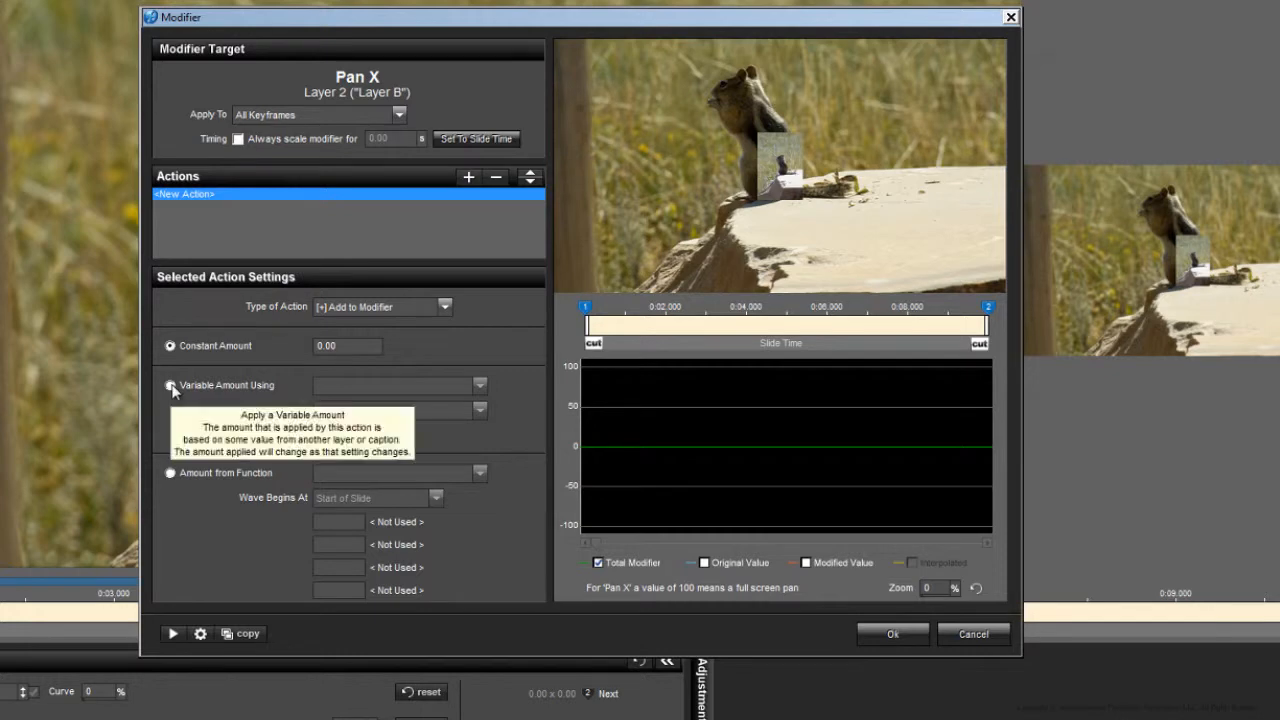
pyautogui.click(170, 385)
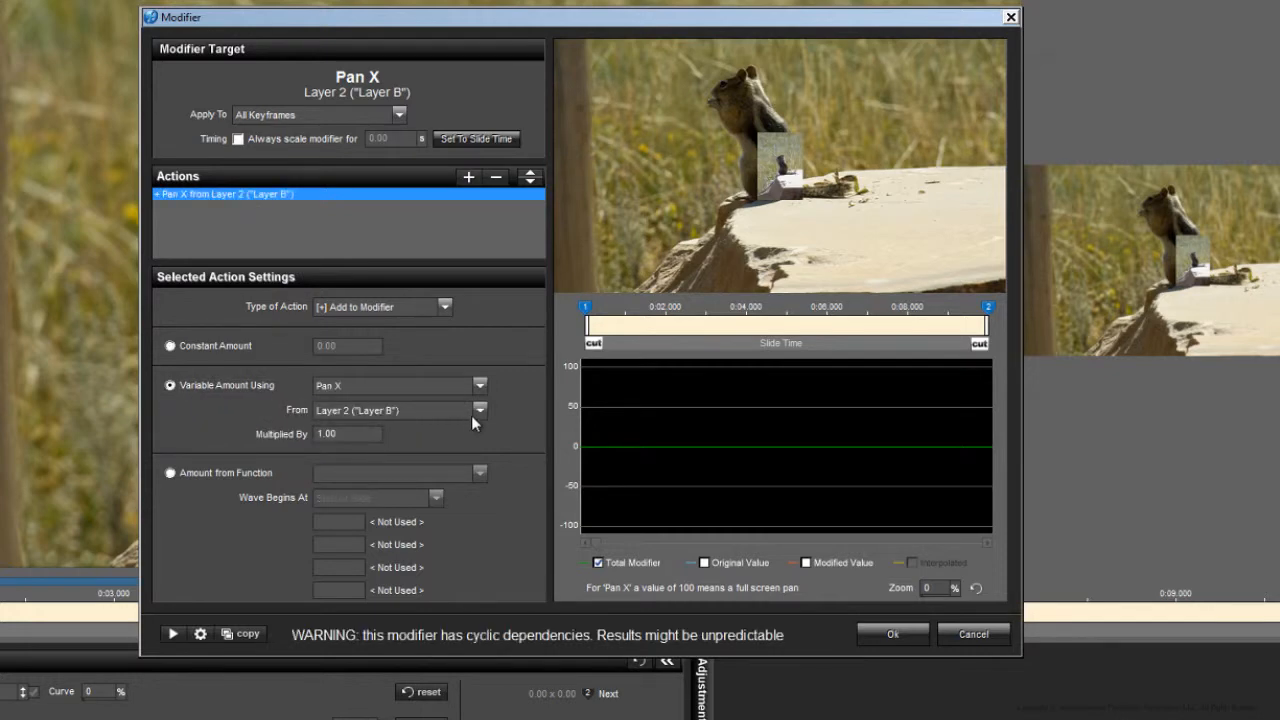
pyautogui.click(479, 410)
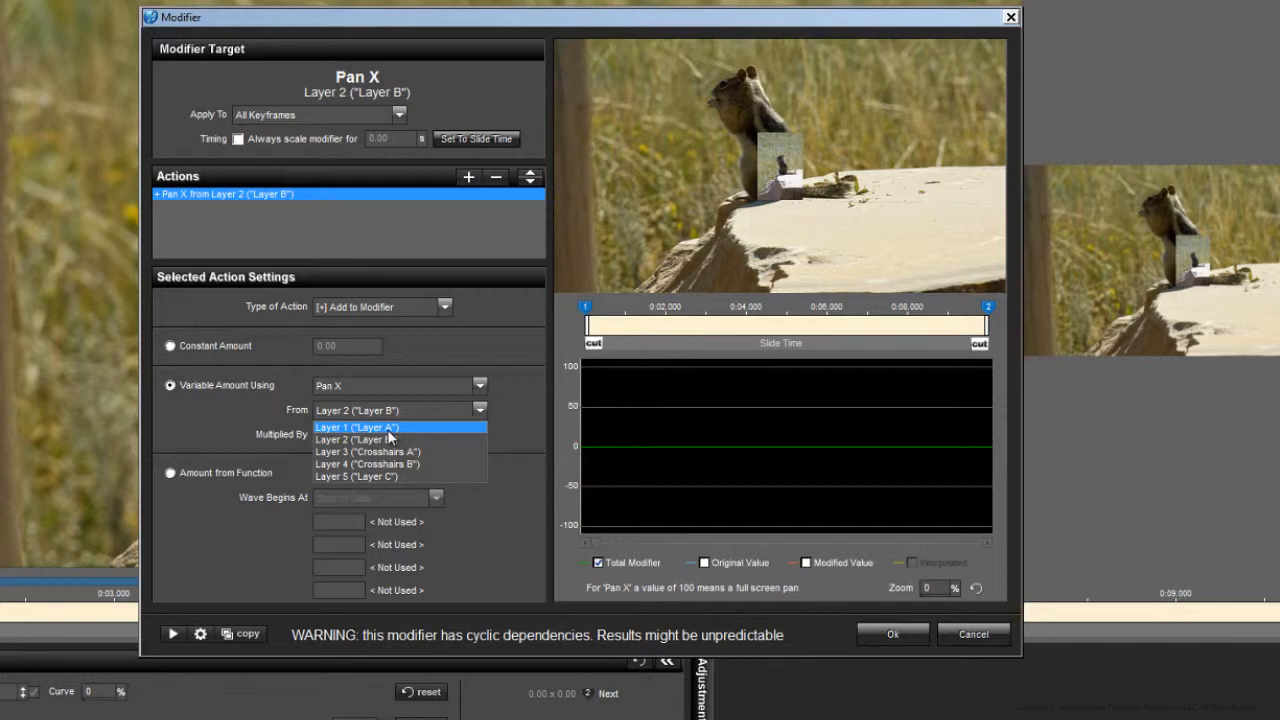
pyautogui.click(356, 427)
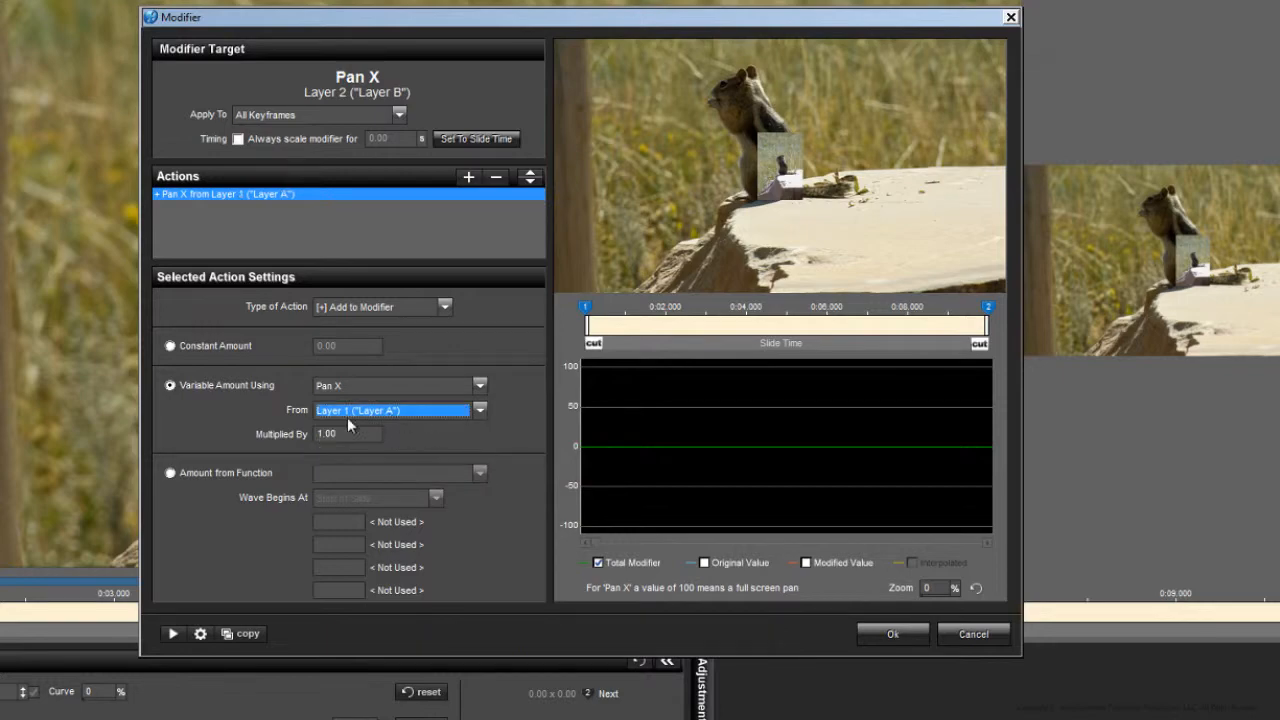
pyautogui.moveTo(877, 623)
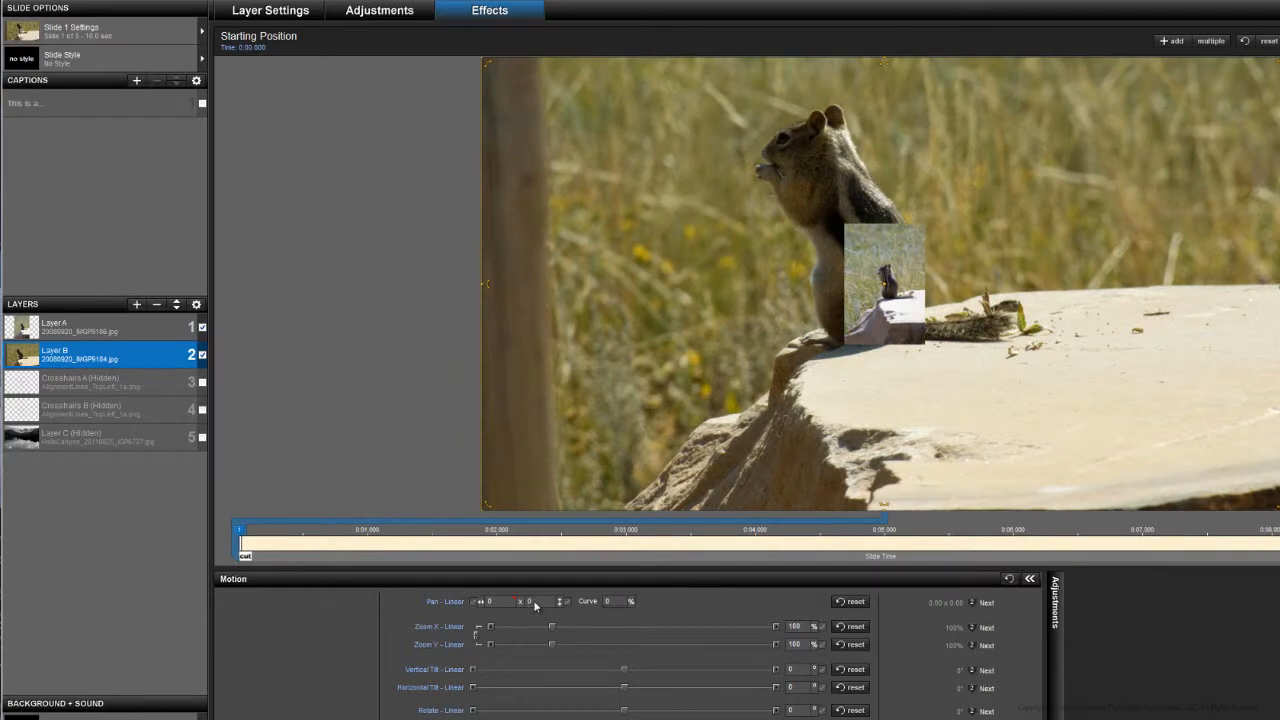
pyautogui.moveTo(587, 617)
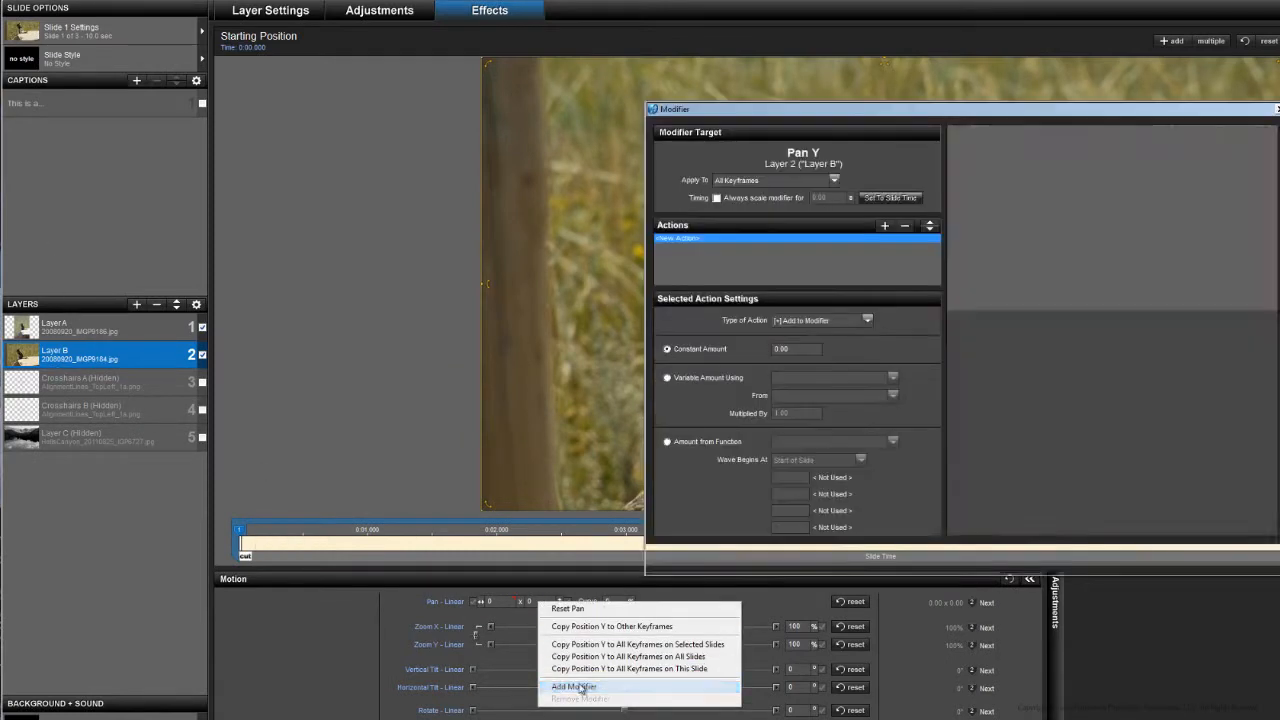
# - Give Layer B's Pan Y a modifier adding a variable amount from Layer A's Pan Y
pyautogui.click(573, 687)
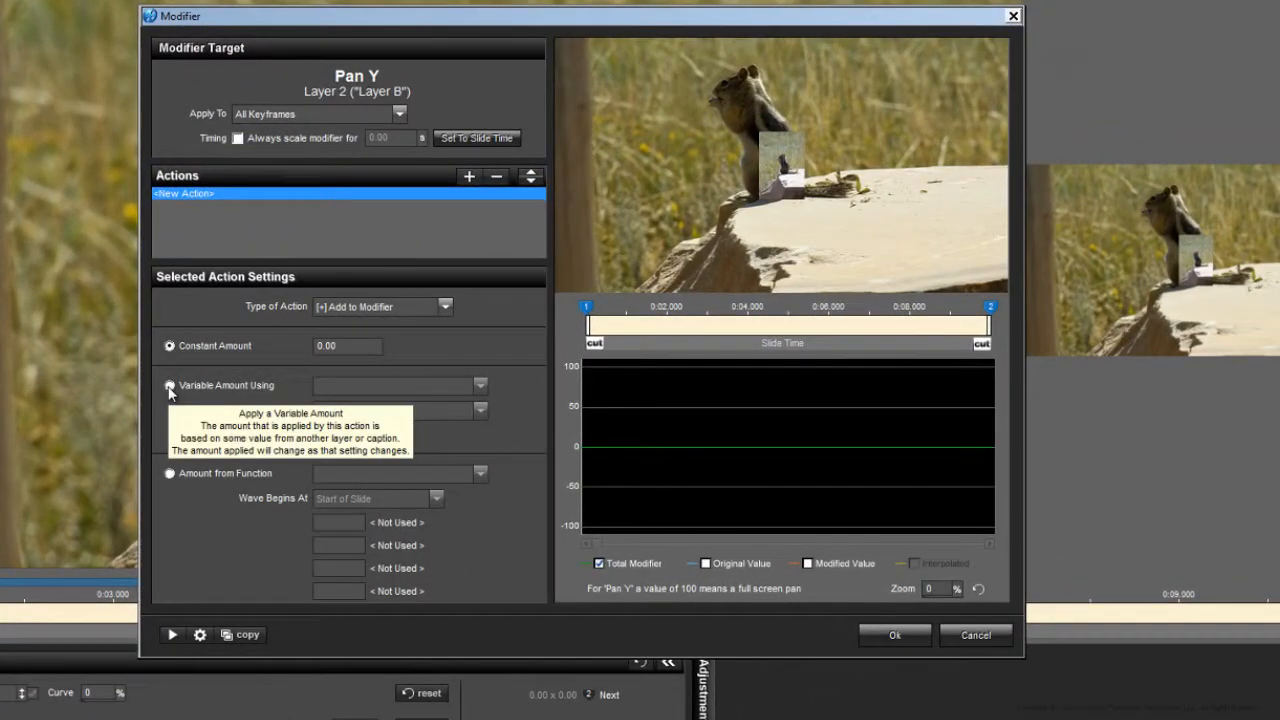
pyautogui.click(170, 385)
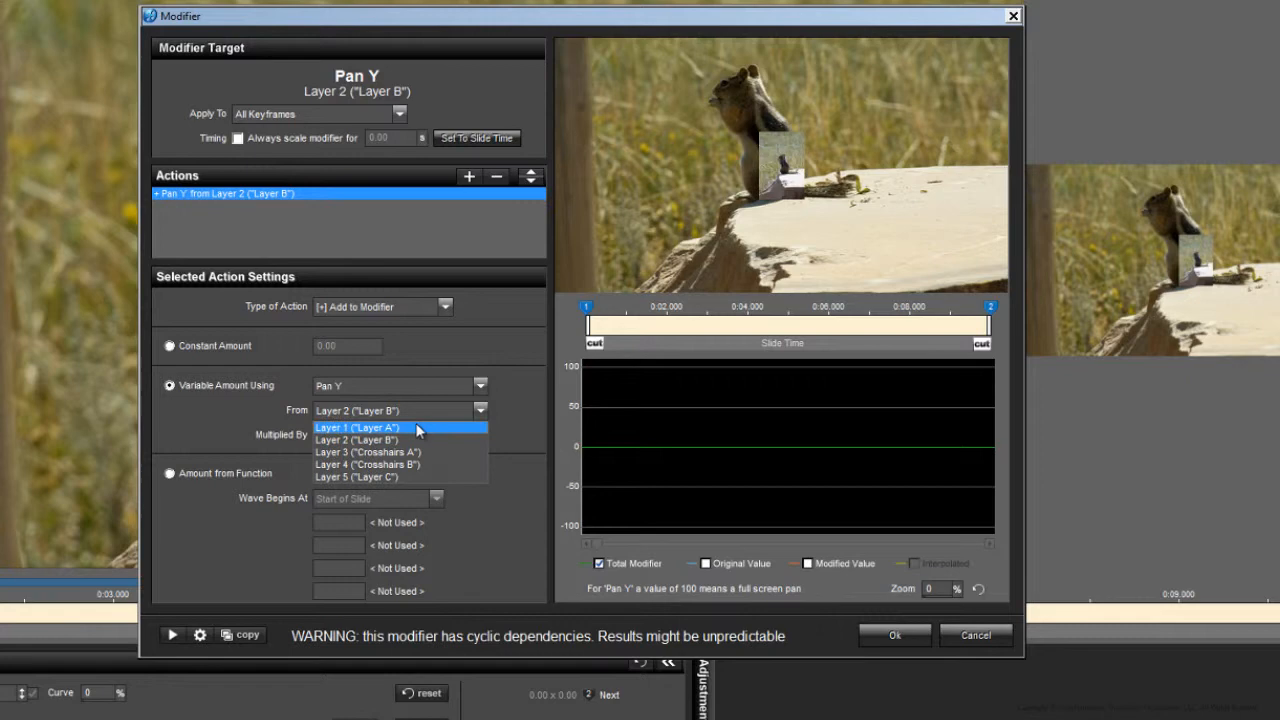
pyautogui.click(356, 427)
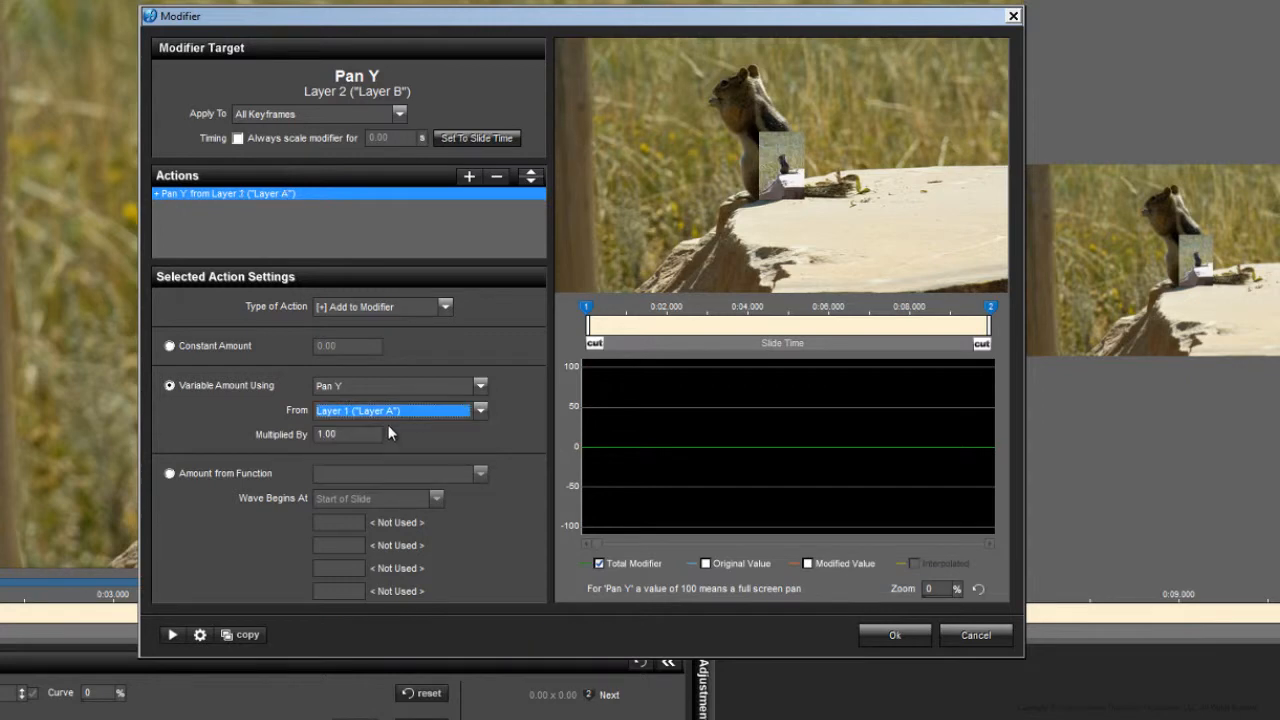
pyautogui.moveTo(424, 474)
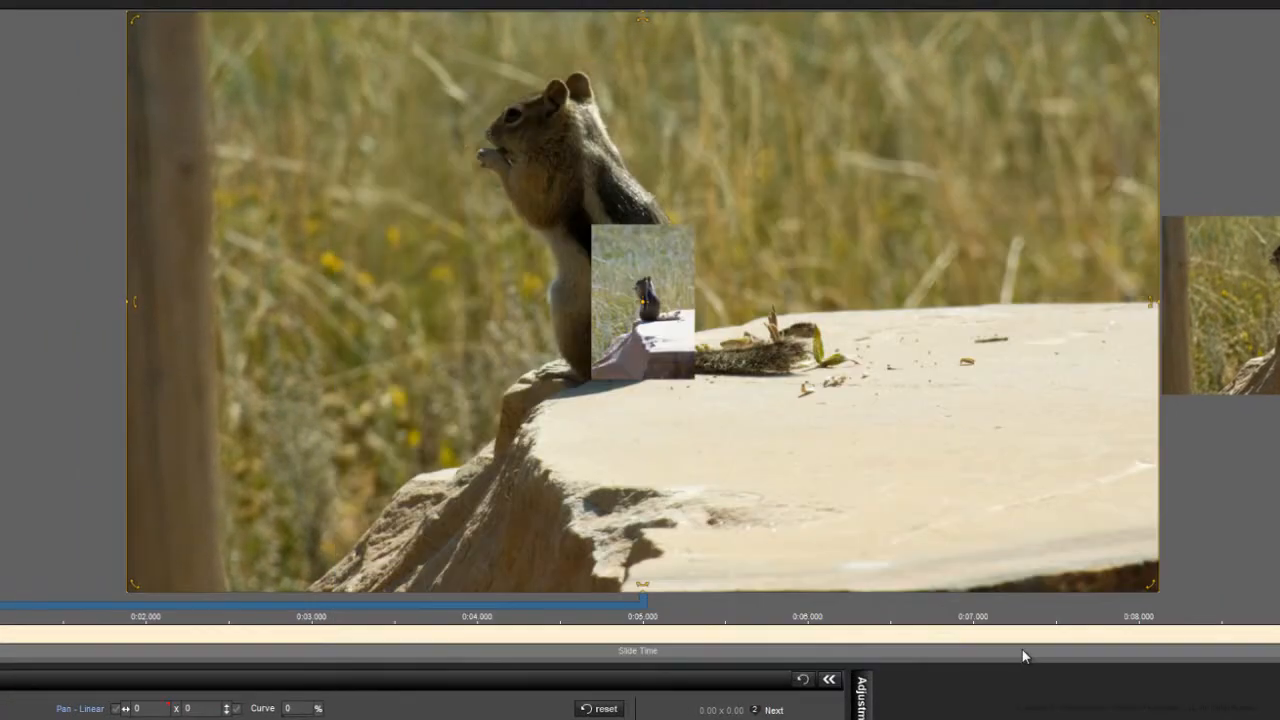
pyautogui.moveTo(202, 690)
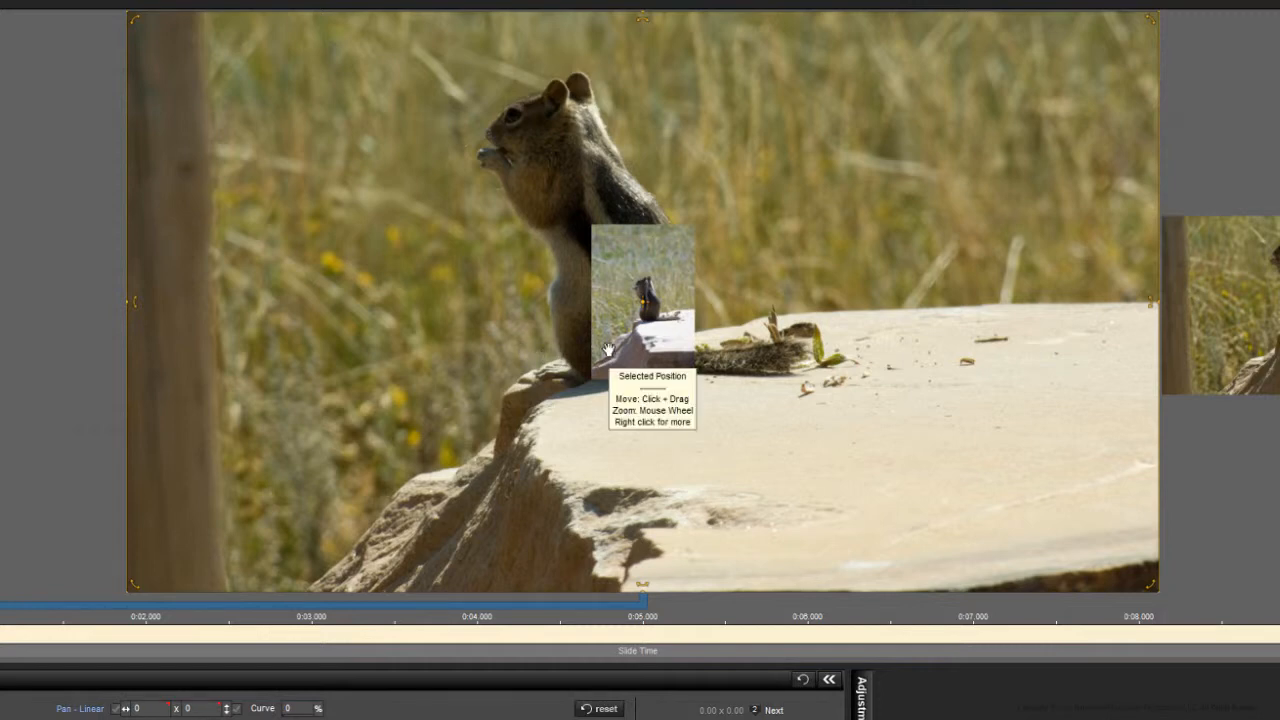
pyautogui.moveTo(1250, 456)
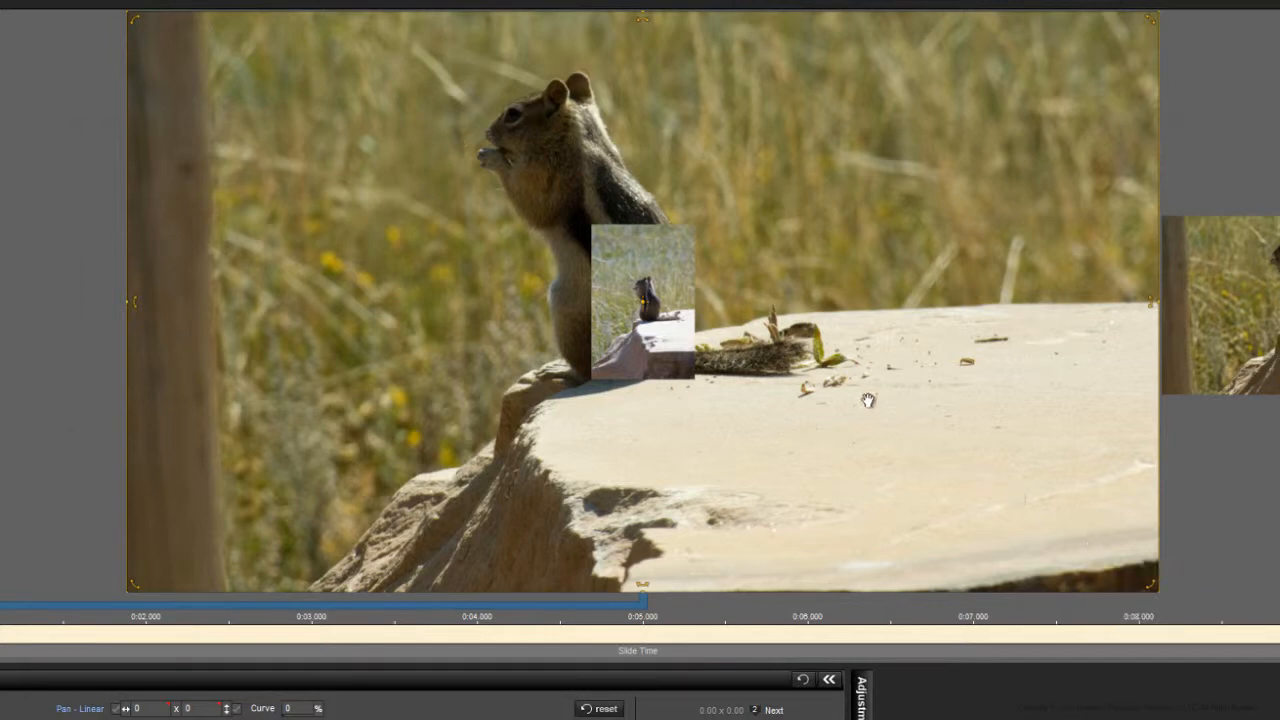
pyautogui.moveTo(585, 312)
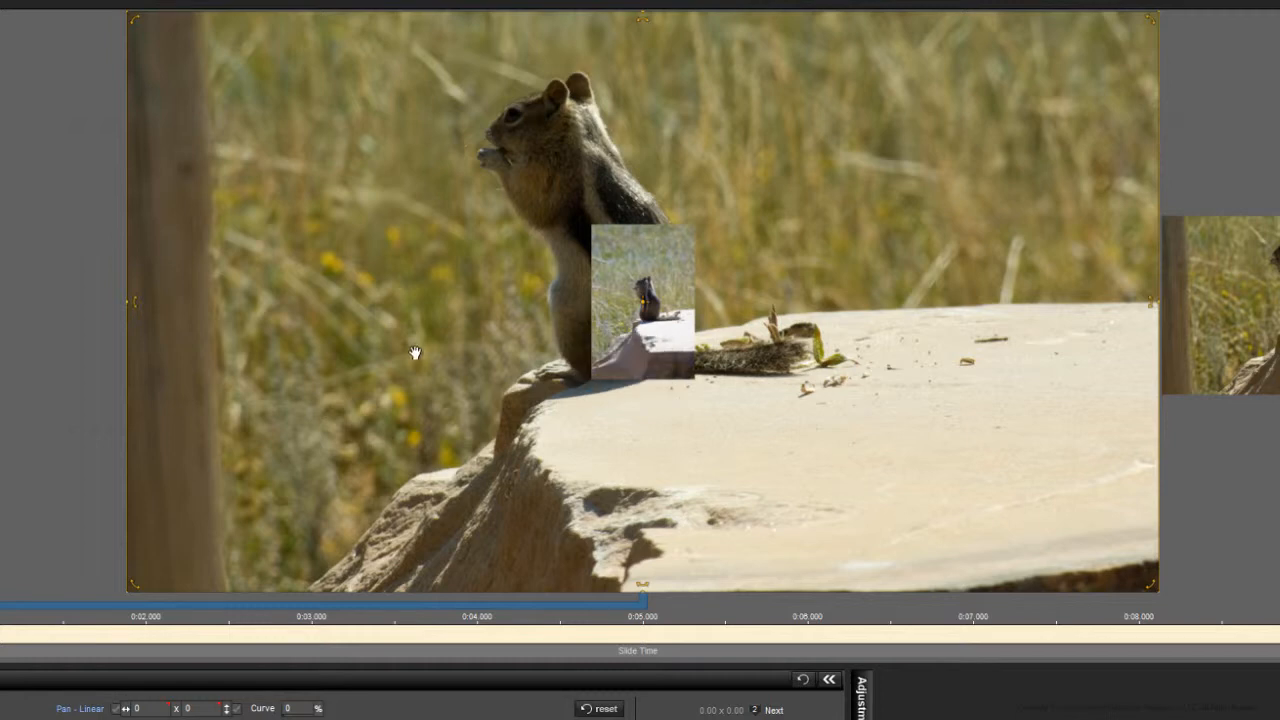
pyautogui.moveTo(416, 352)
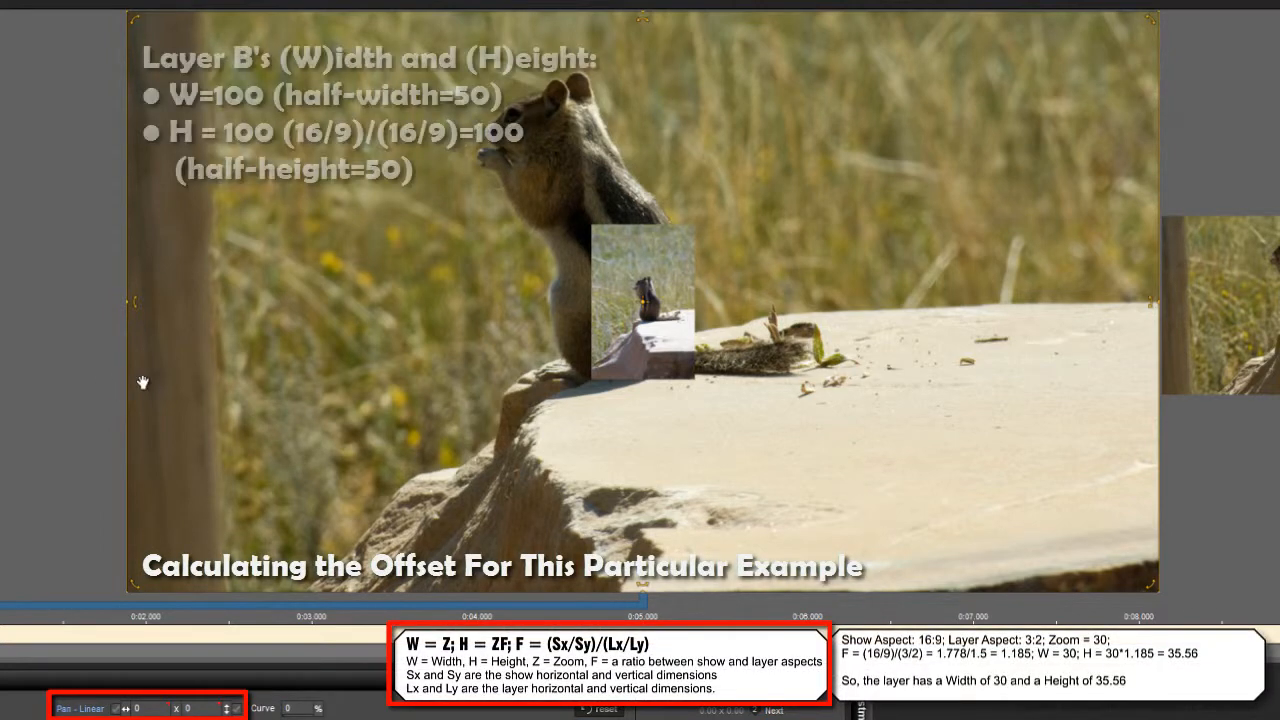
pyautogui.moveTo(143, 382)
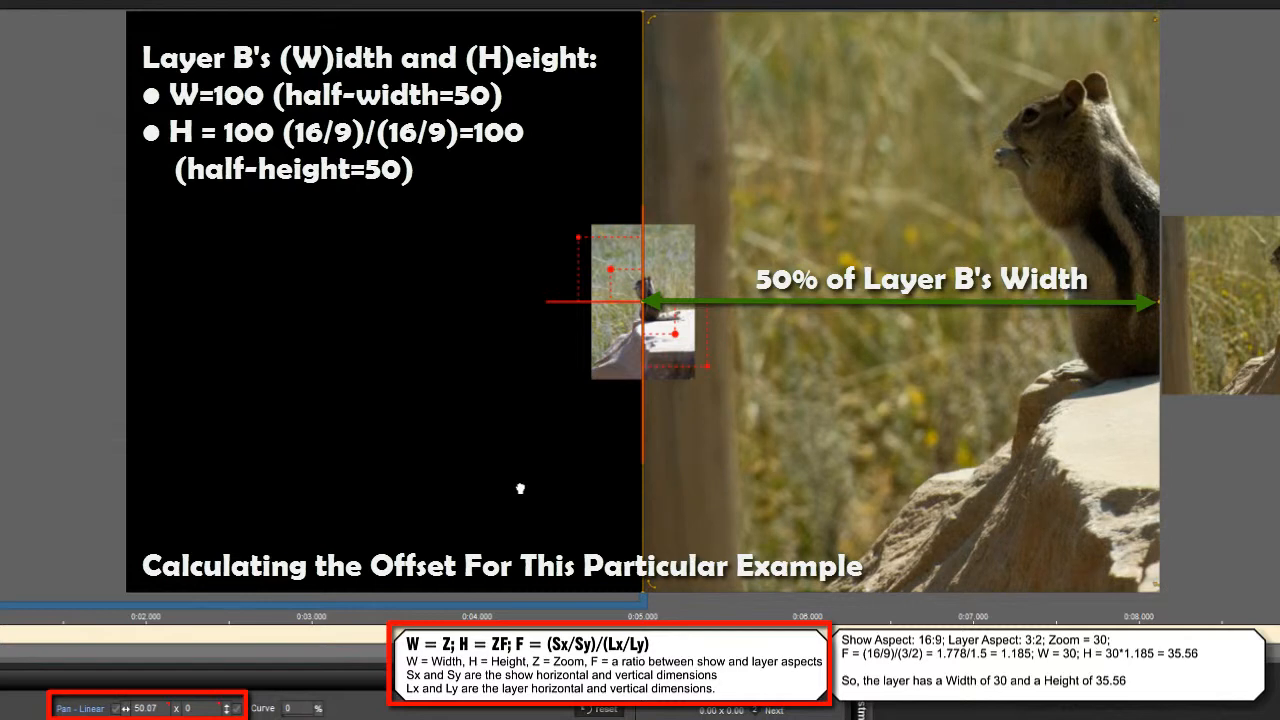
pyautogui.moveTo(519, 487)
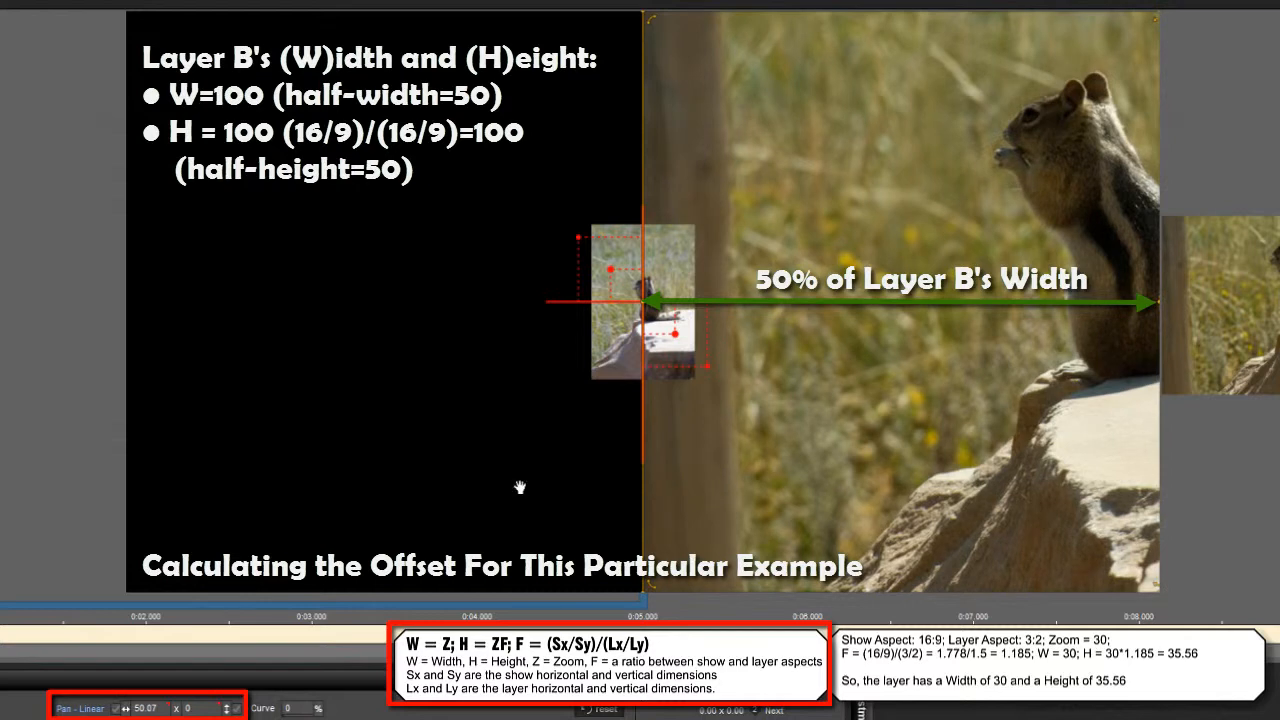
pyautogui.moveTo(690, 410)
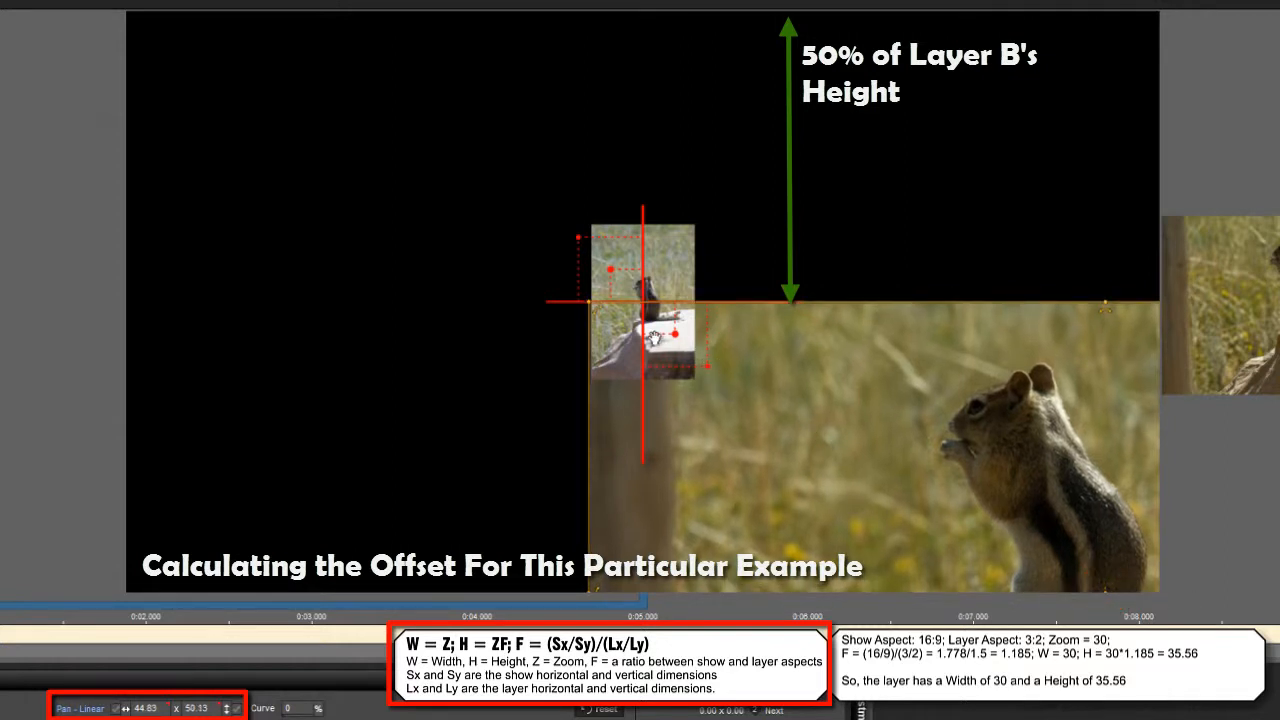
pyautogui.moveTo(850, 388)
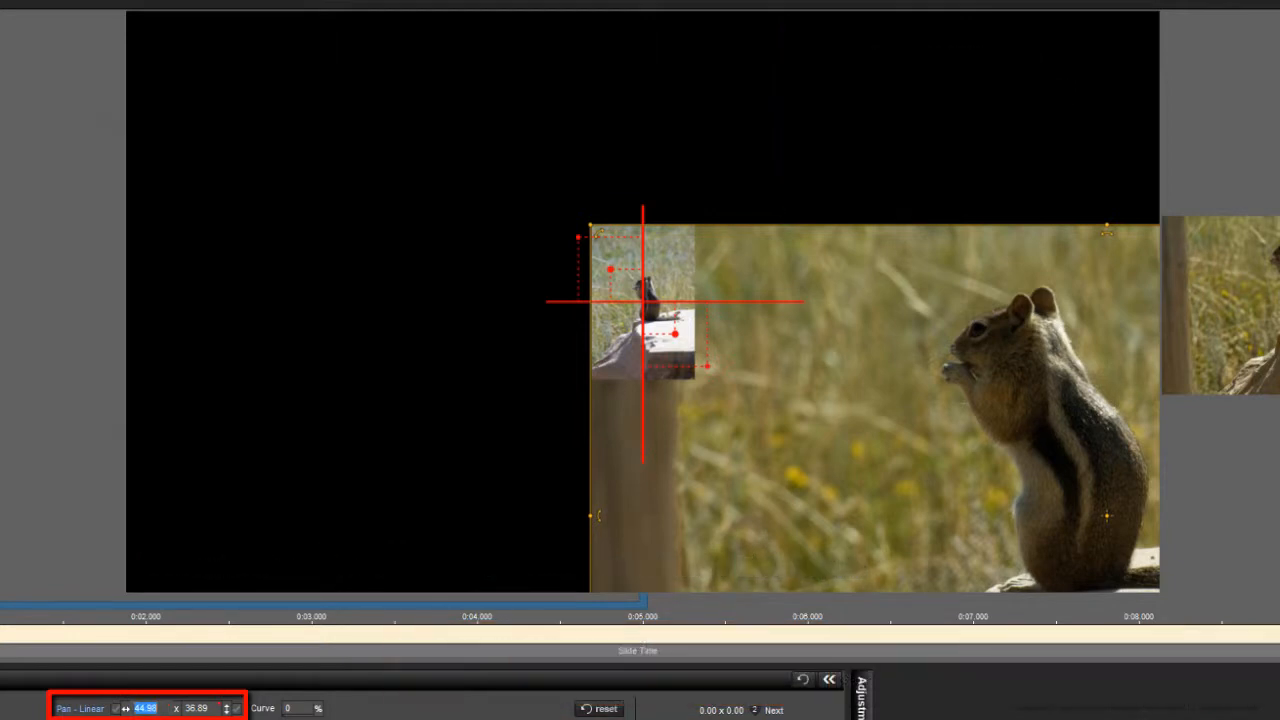
# - Pan Layer B to about 45 x 36.89 so its upper-left corner meets the small photo's corner
pyautogui.write('45')
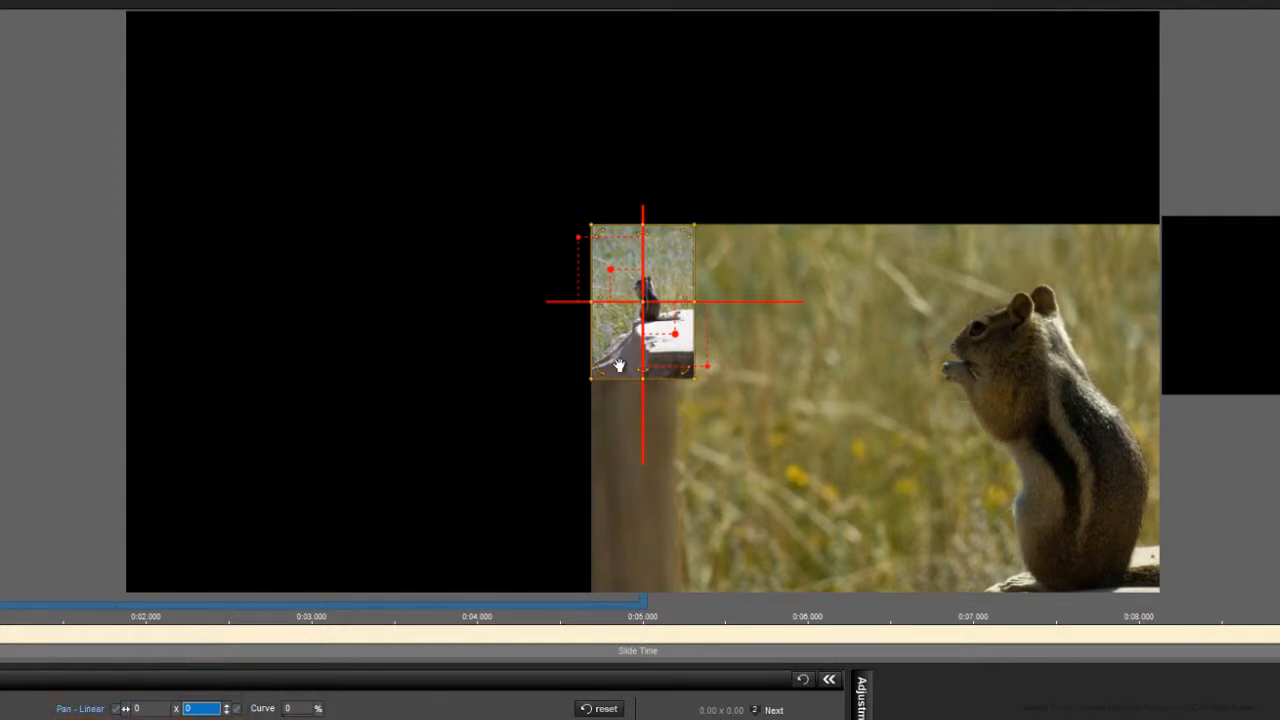
pyautogui.moveTo(618, 345)
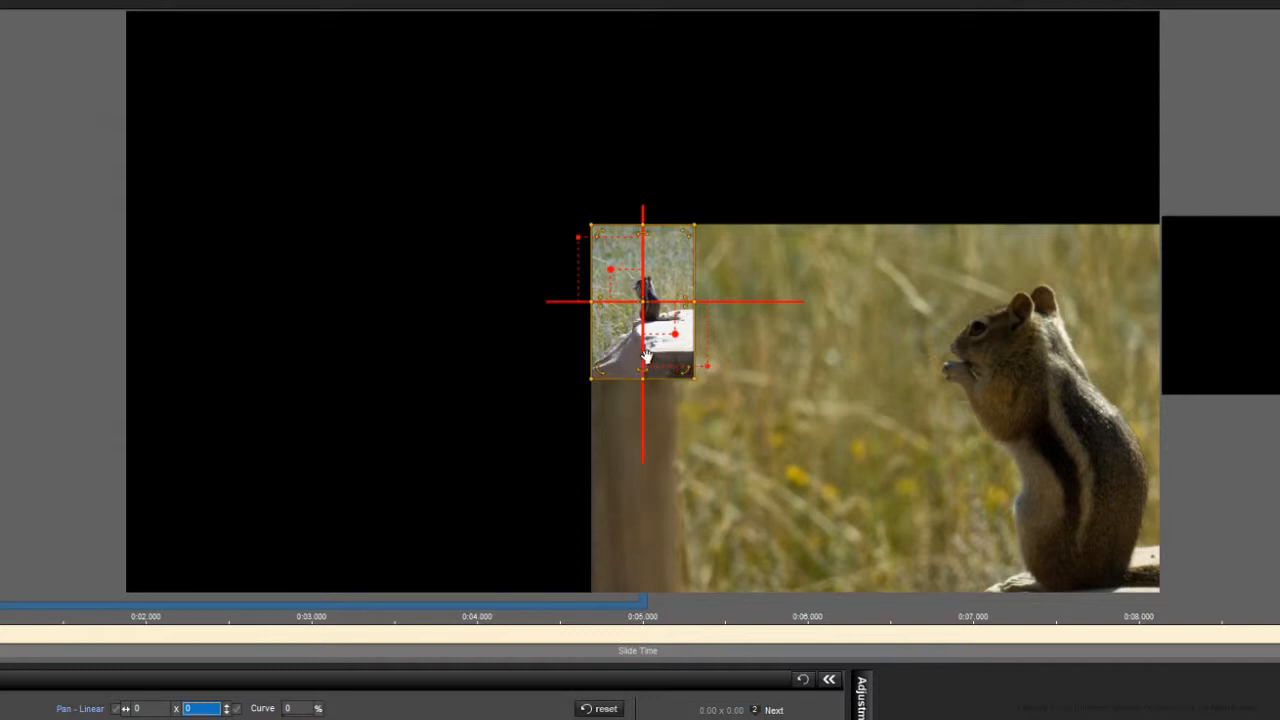
pyautogui.moveTo(625, 352)
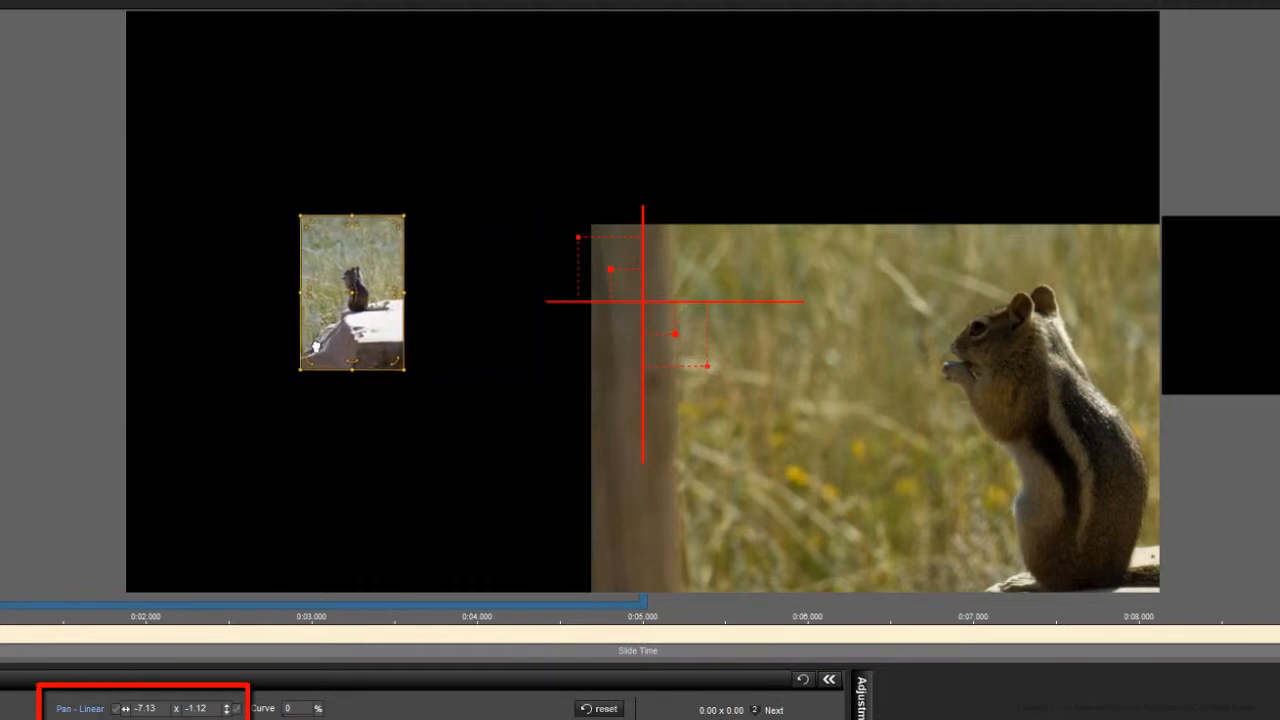
# - Drag Layer A to the left edge and up toward the frame's upper-left corner (Pan X -45)
pyautogui.moveTo(351, 293); pyautogui.dragTo(153, 303)
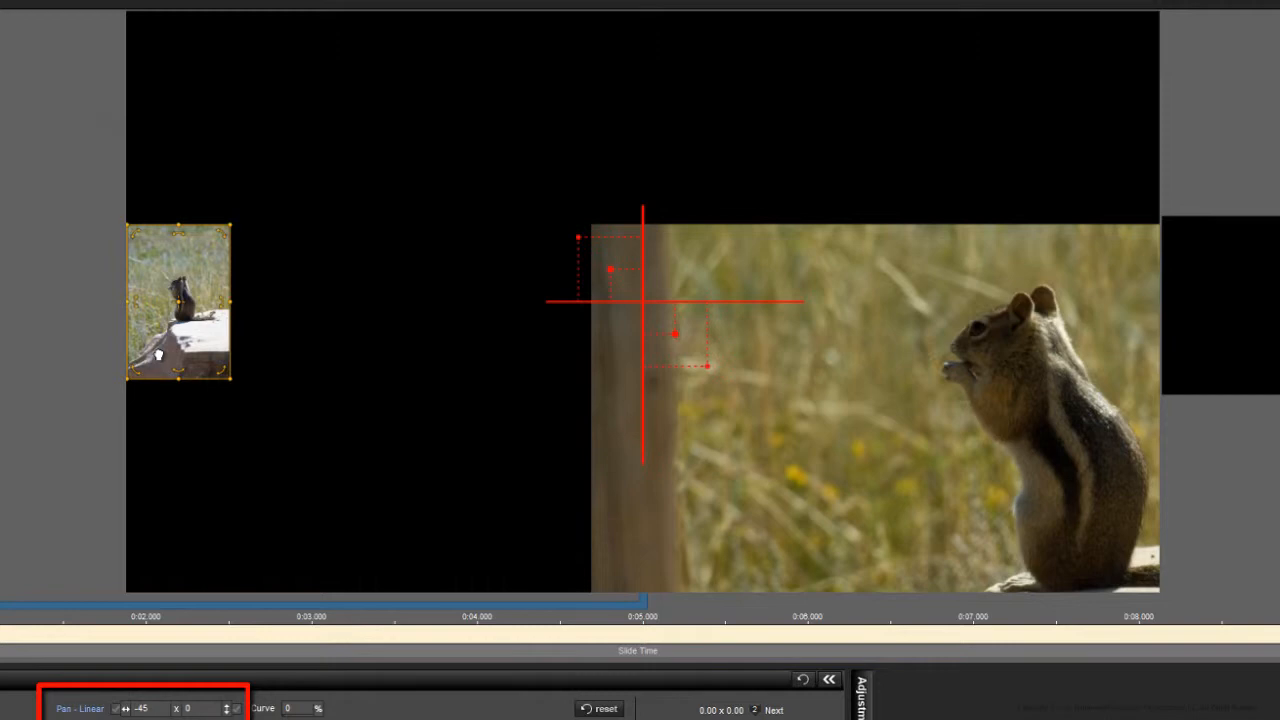
pyautogui.moveTo(160, 352)
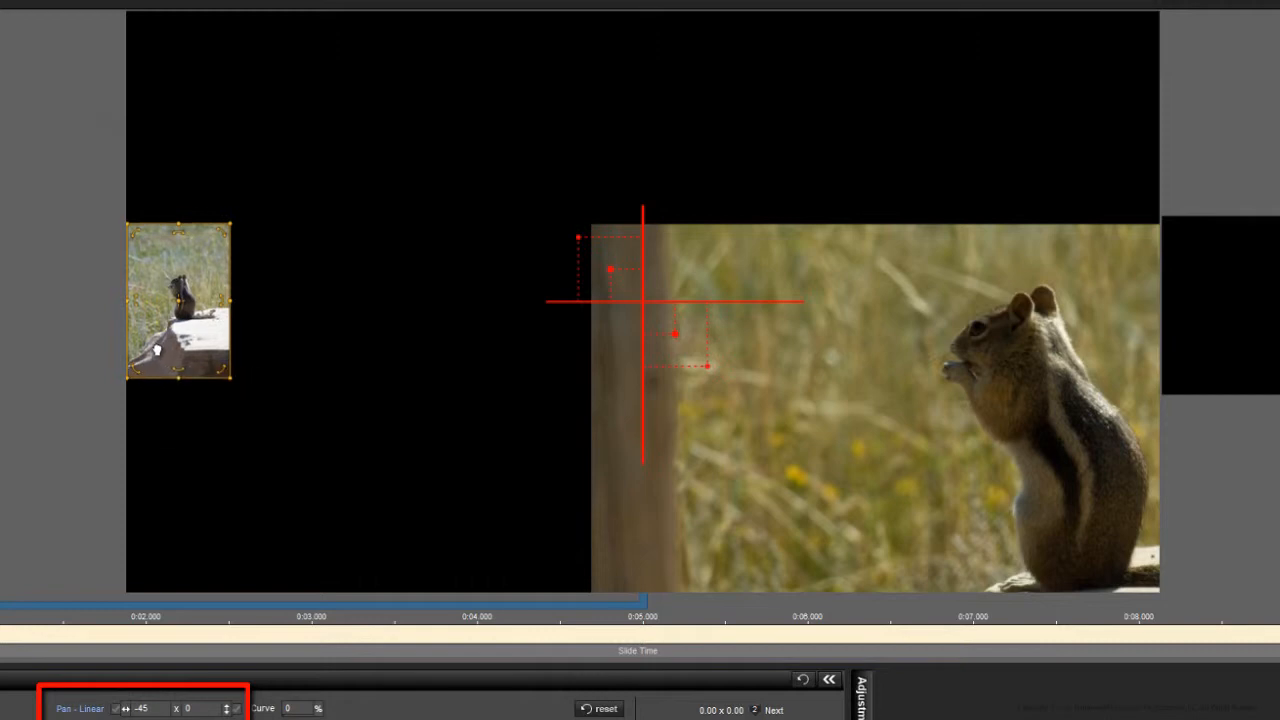
pyautogui.moveTo(178, 300); pyautogui.dragTo(178, 60)
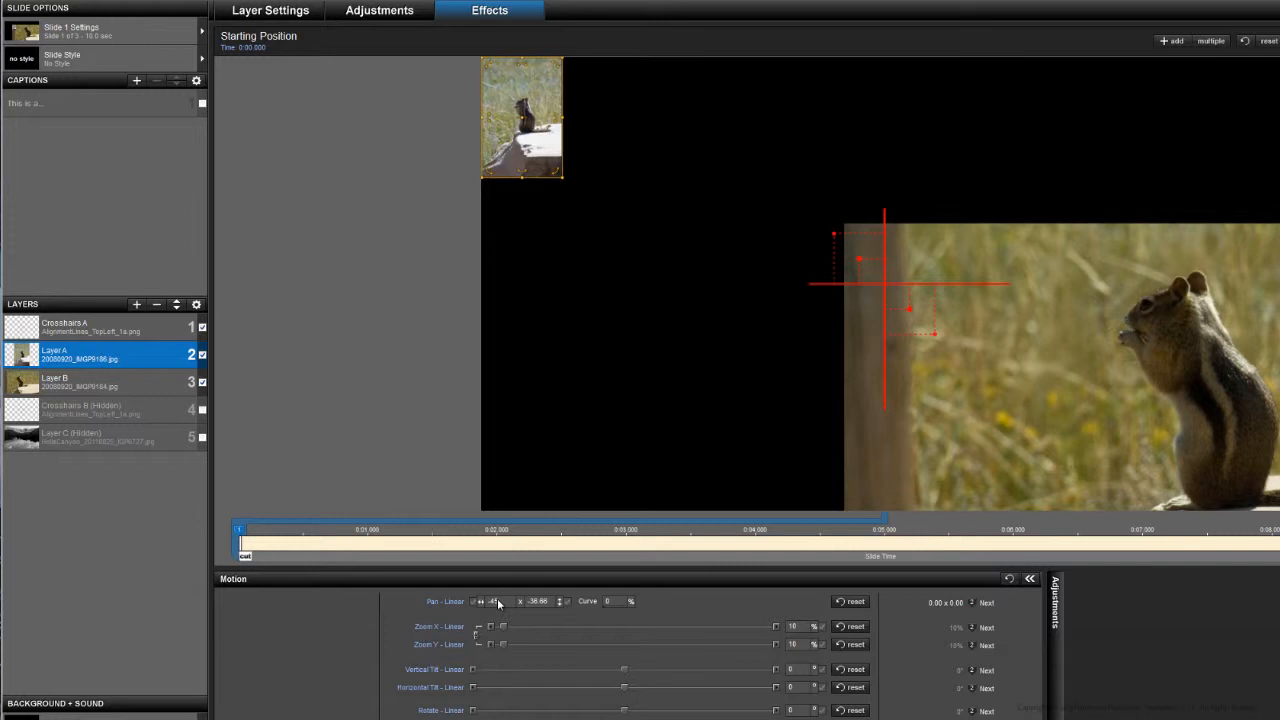
# - Reset Layer B's pan to 0 x 0 and zoom it to 50%, centred in the frame
pyautogui.click(80, 382)
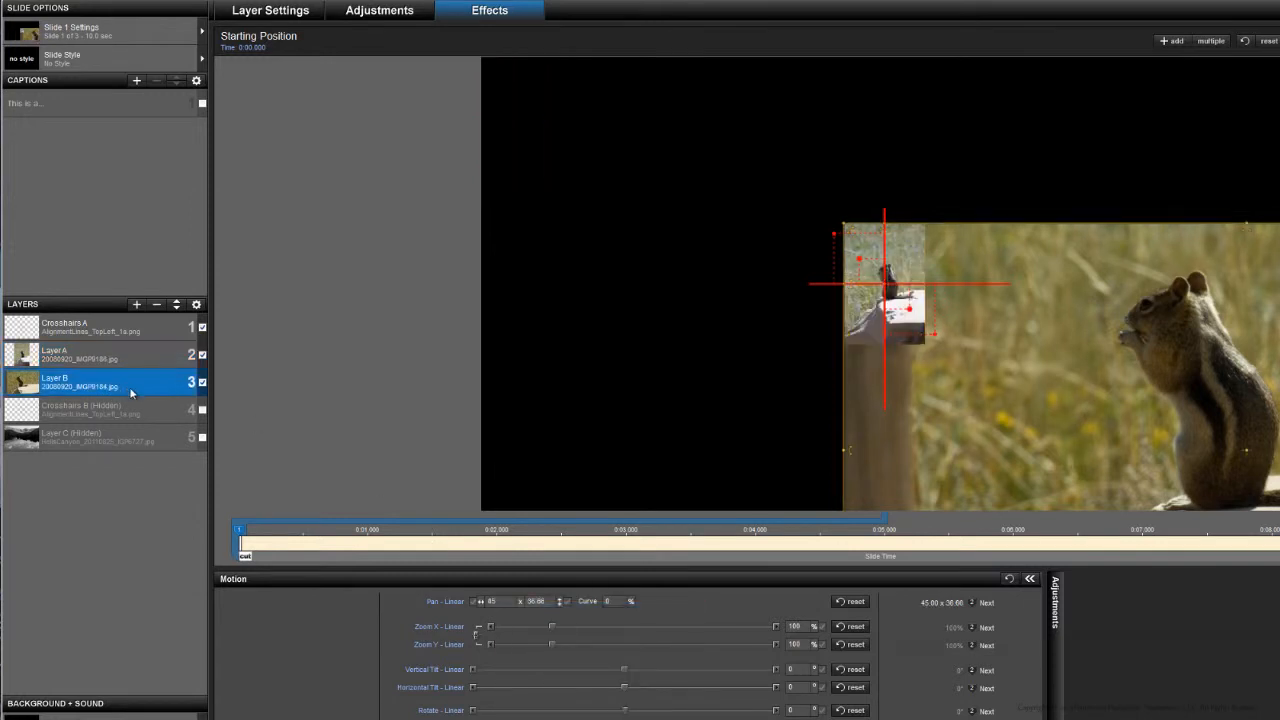
pyautogui.rightClick(445, 601)
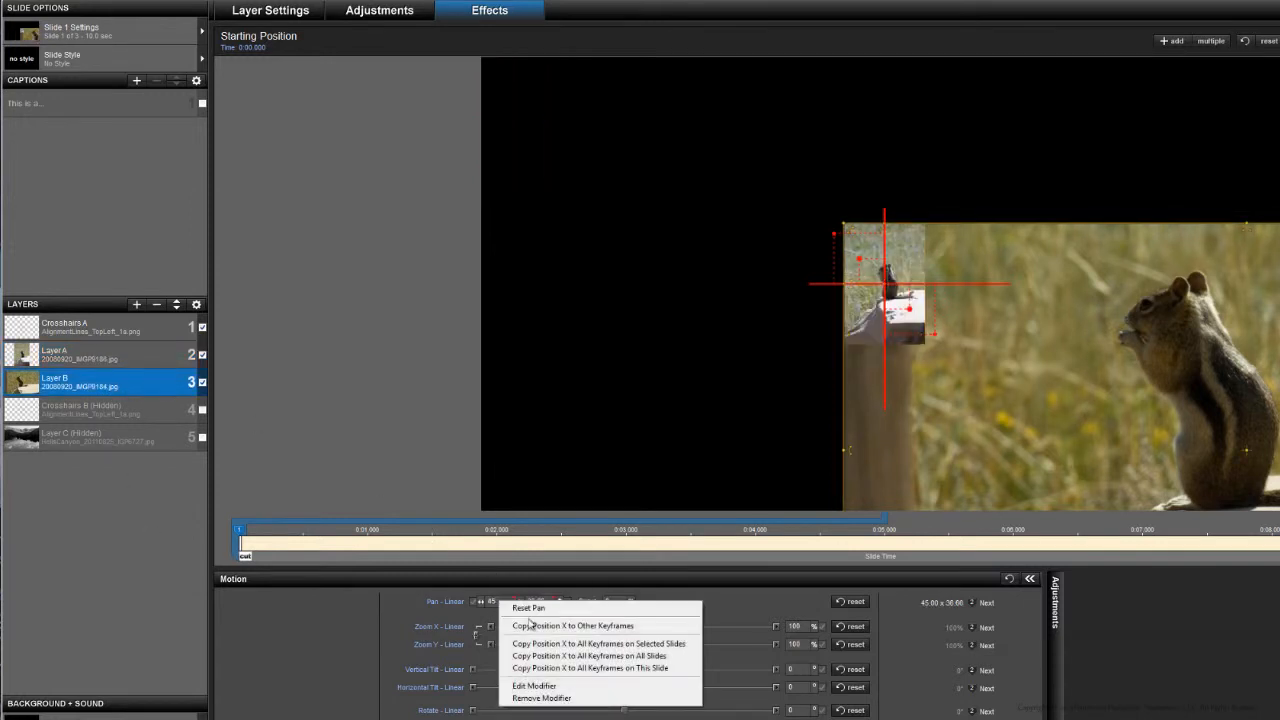
pyautogui.moveTo(530, 610)
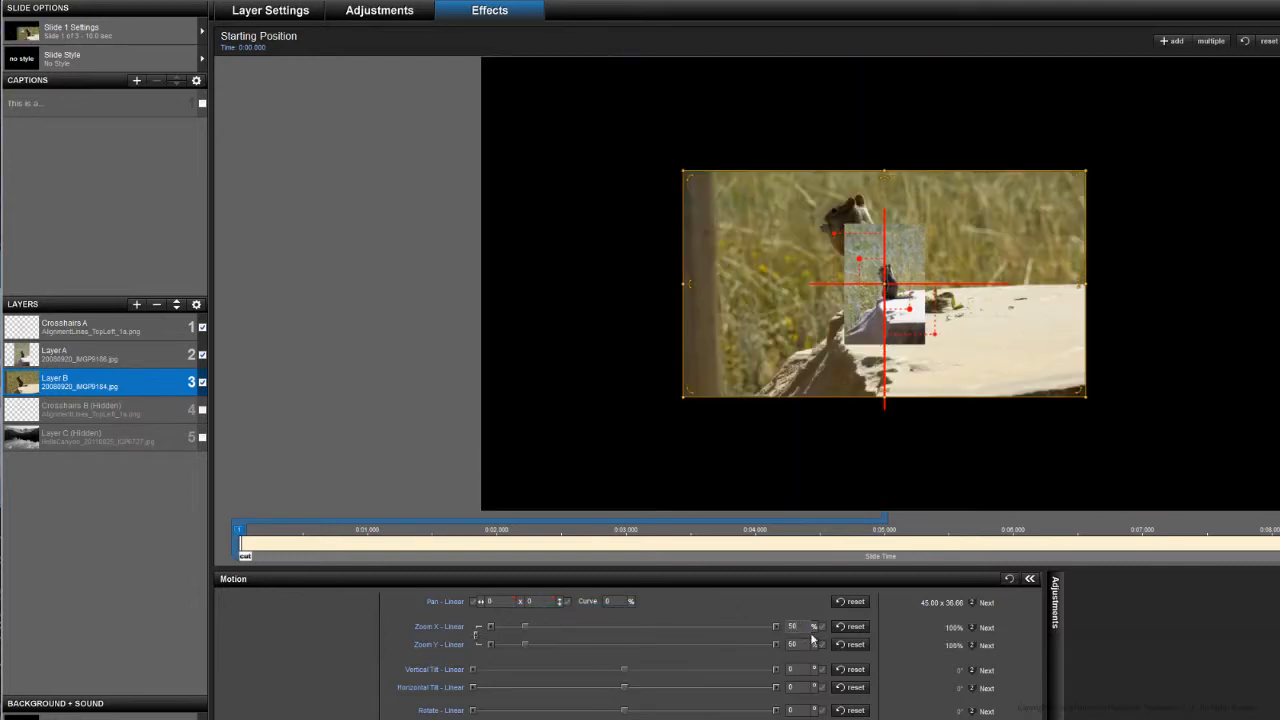
pyautogui.rightClick(793, 625)
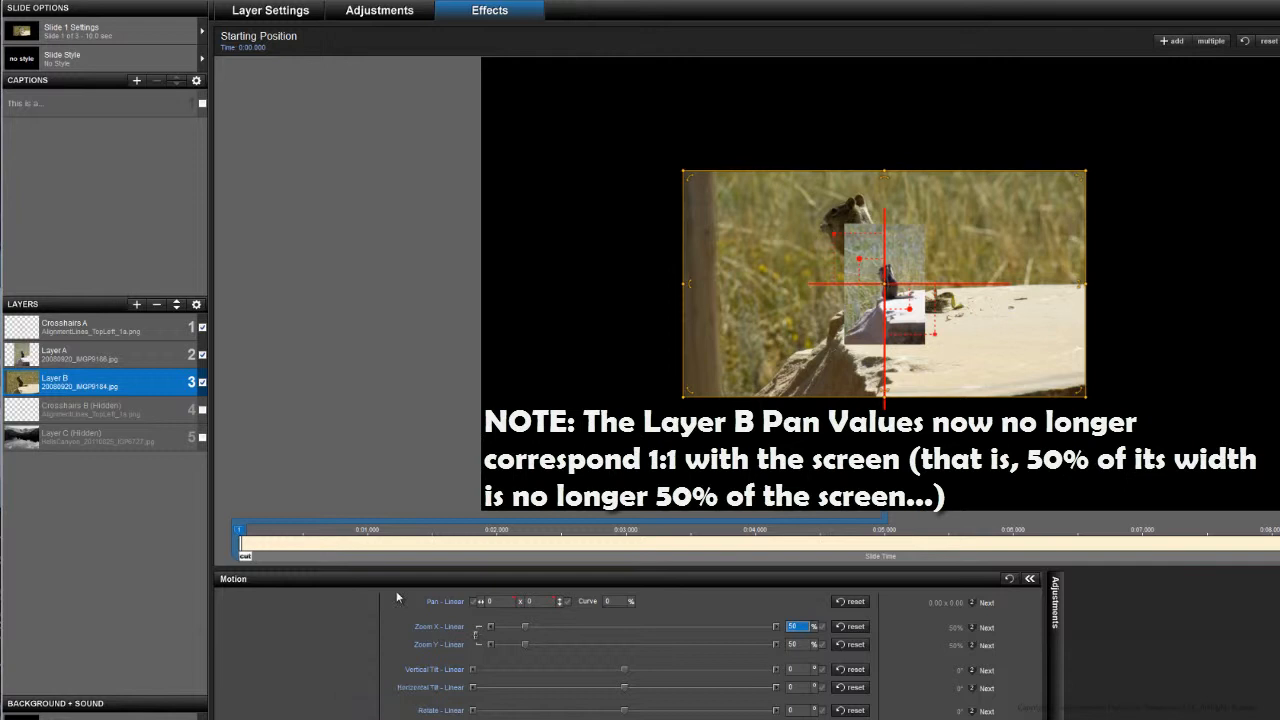
pyautogui.moveTo(401, 585)
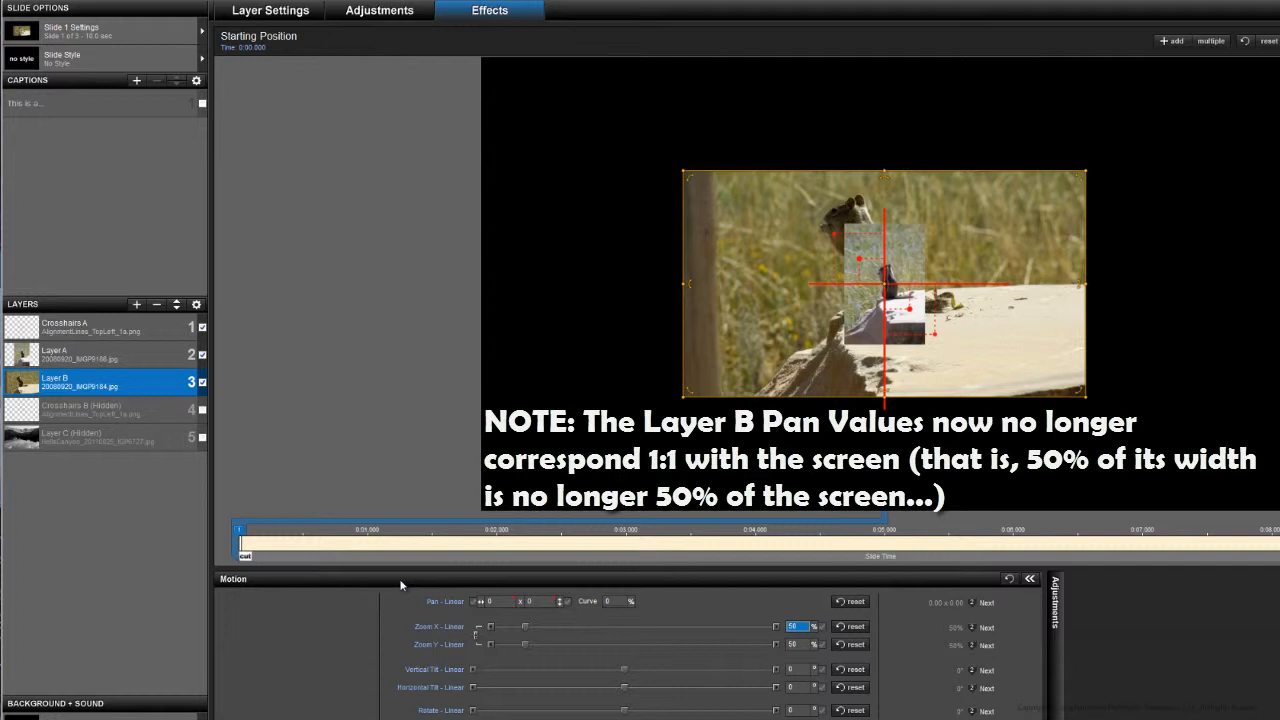
pyautogui.moveTo(399, 570)
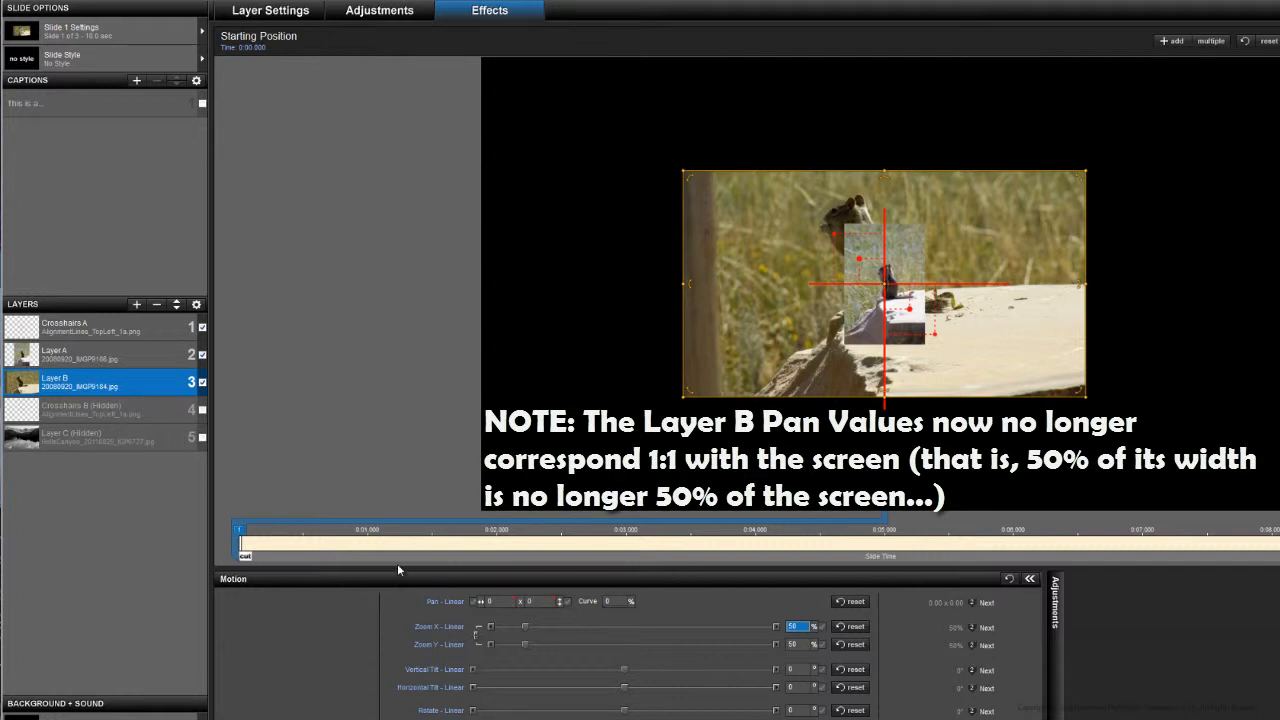
pyautogui.moveTo(656, 289)
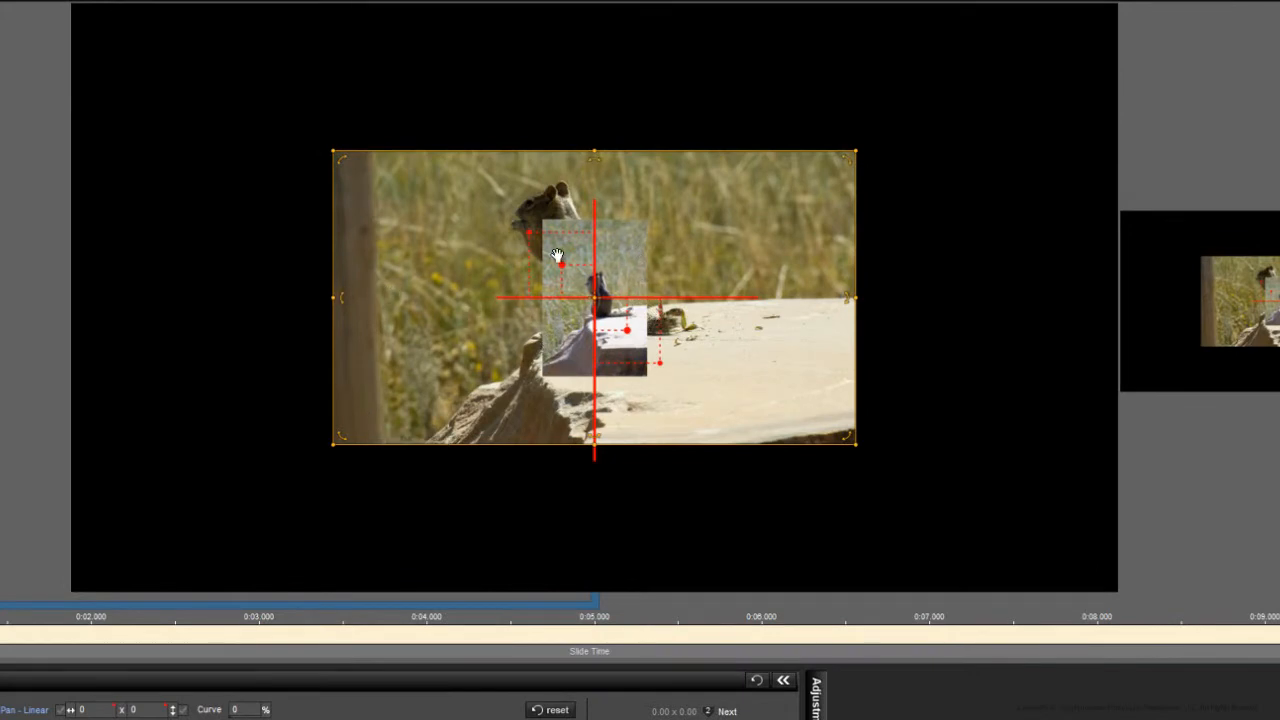
pyautogui.moveTo(400, 278)
pyautogui.write('25.03')
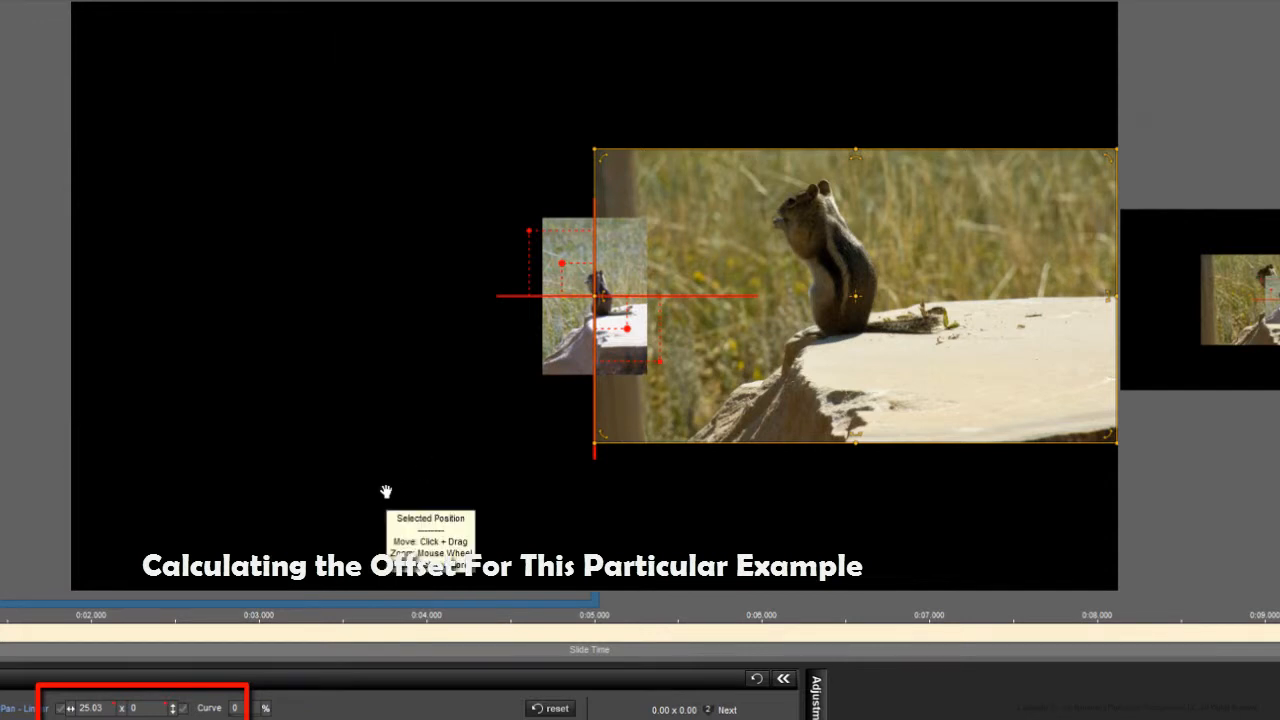
pyautogui.moveTo(756, 420)
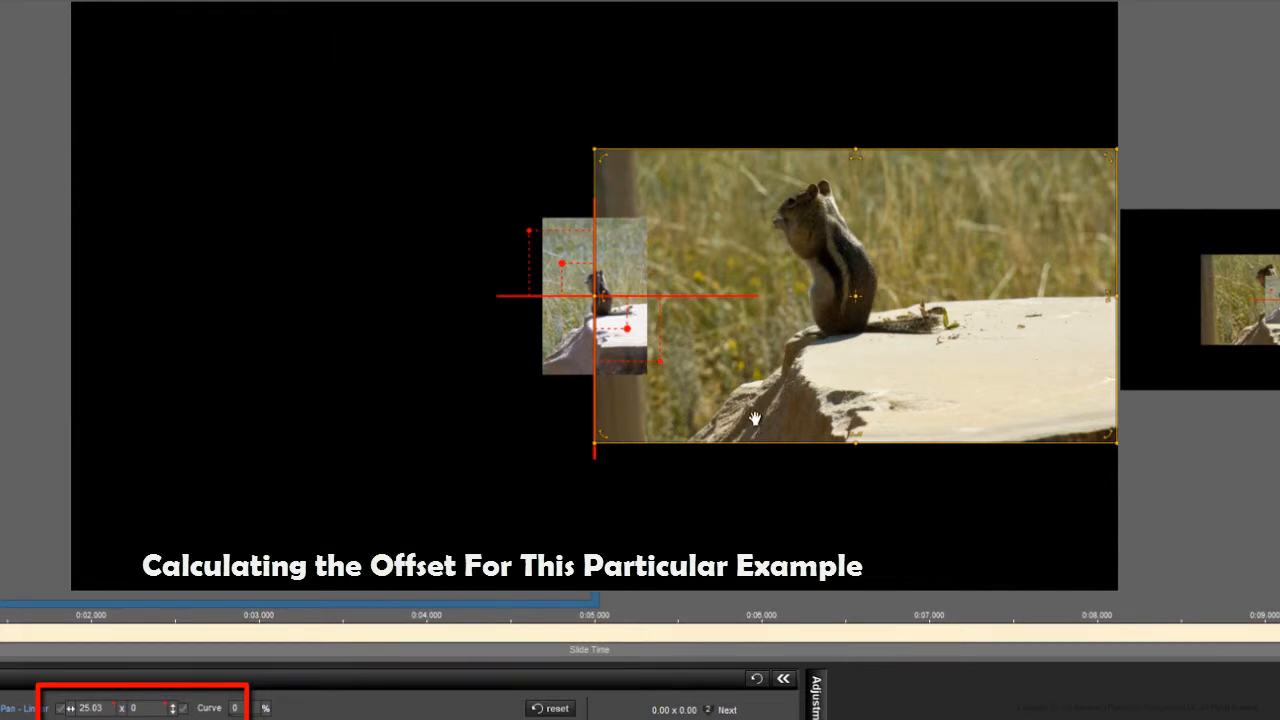
pyautogui.moveTo(745, 420)
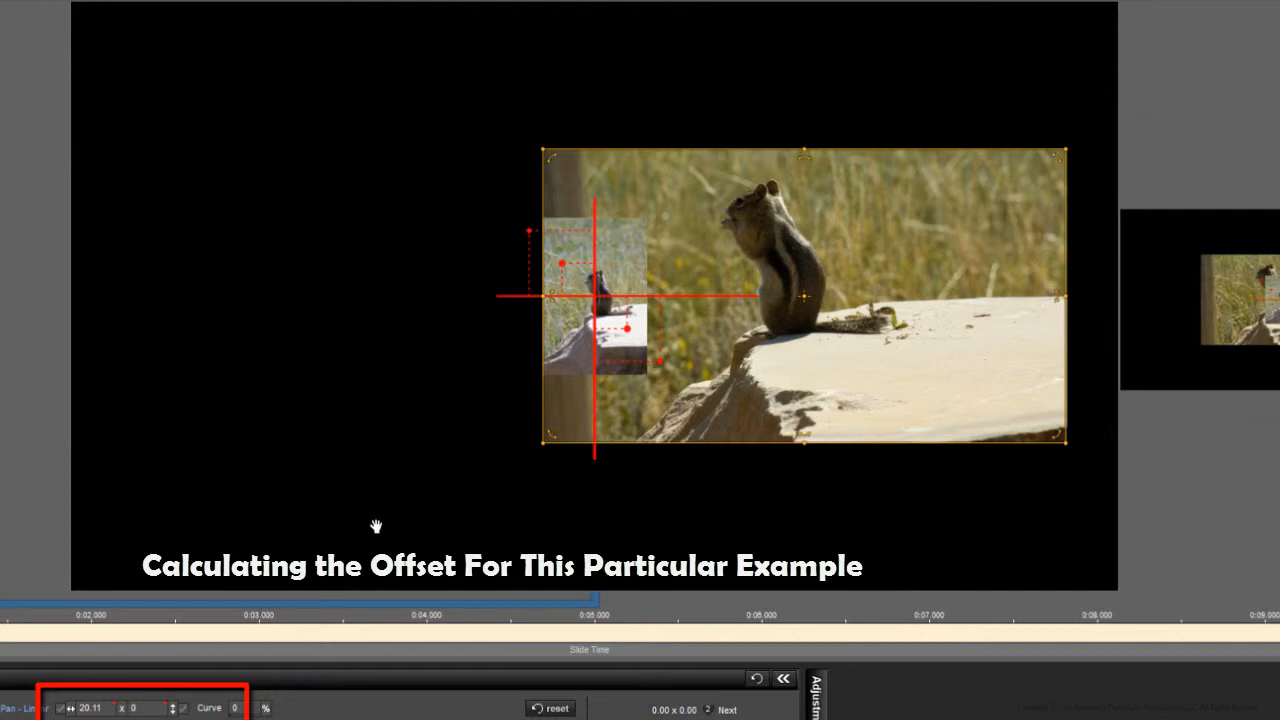
pyautogui.moveTo(692, 338)
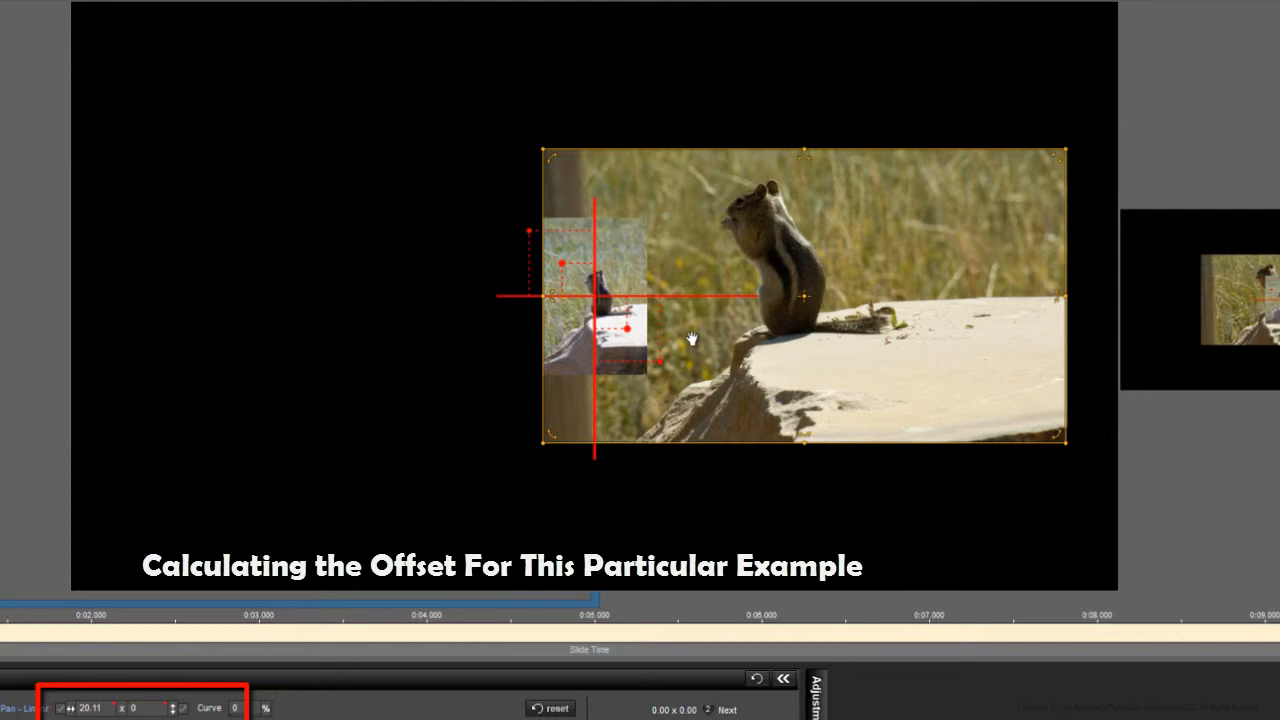
pyautogui.moveTo(690, 338)
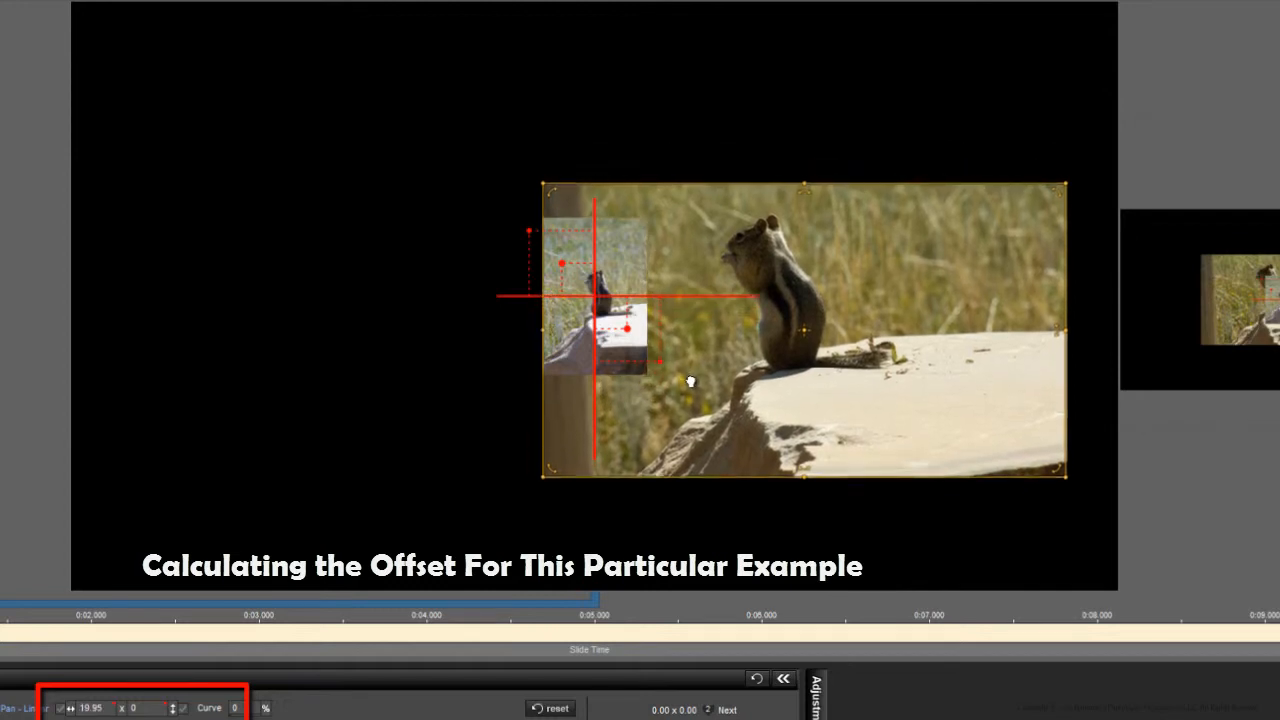
# - Drag the 50%-zoomed Layer B right until its left edge meets the crosshair at Pan X 19.95
pyautogui.moveTo(690, 381); pyautogui.dragTo(695, 407)
pyautogui.write('-45')
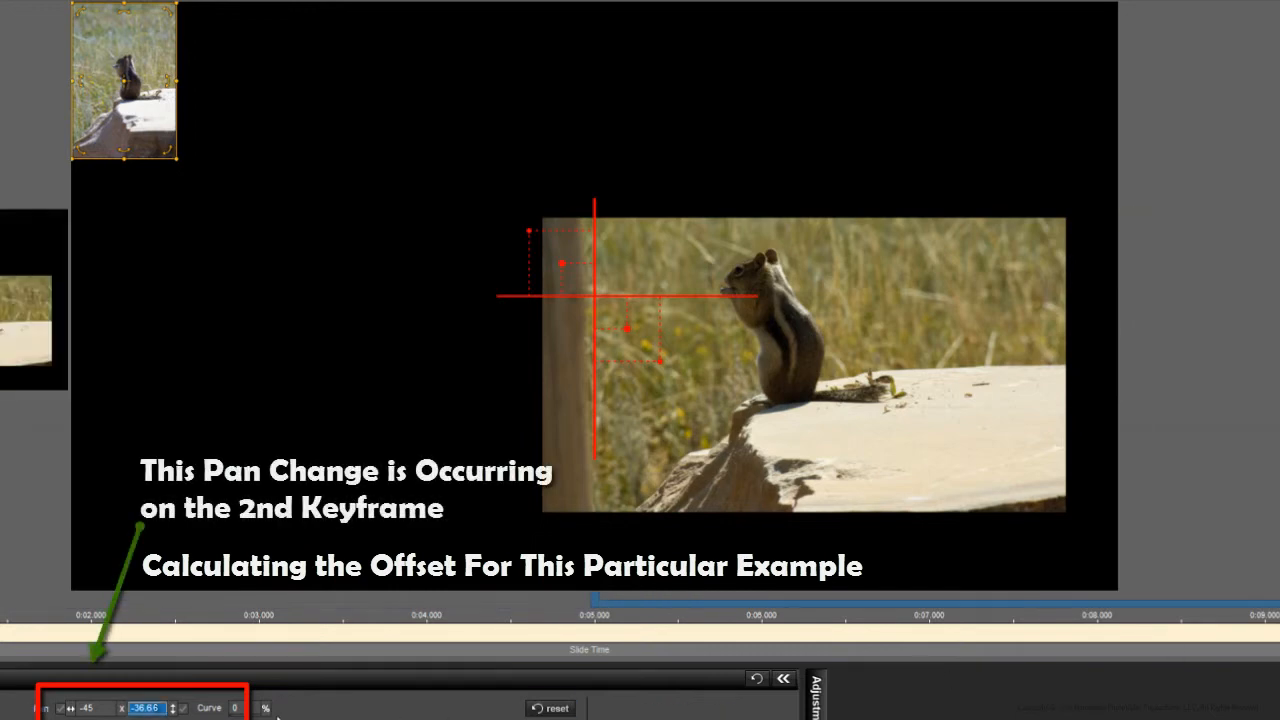
# - On keyframe 2, set Layer A's pan to -45 x -36.66, placing it in the top-left corner
pyautogui.write('-6.66')
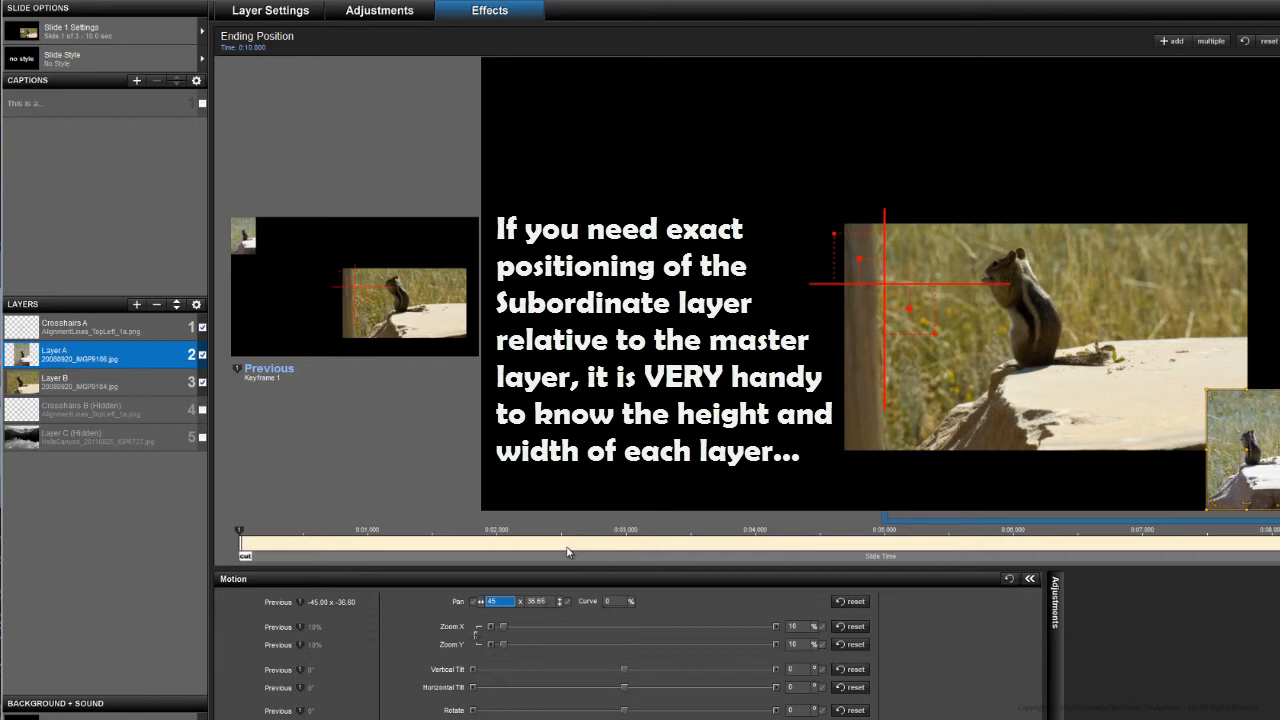
pyautogui.moveTo(492, 525)
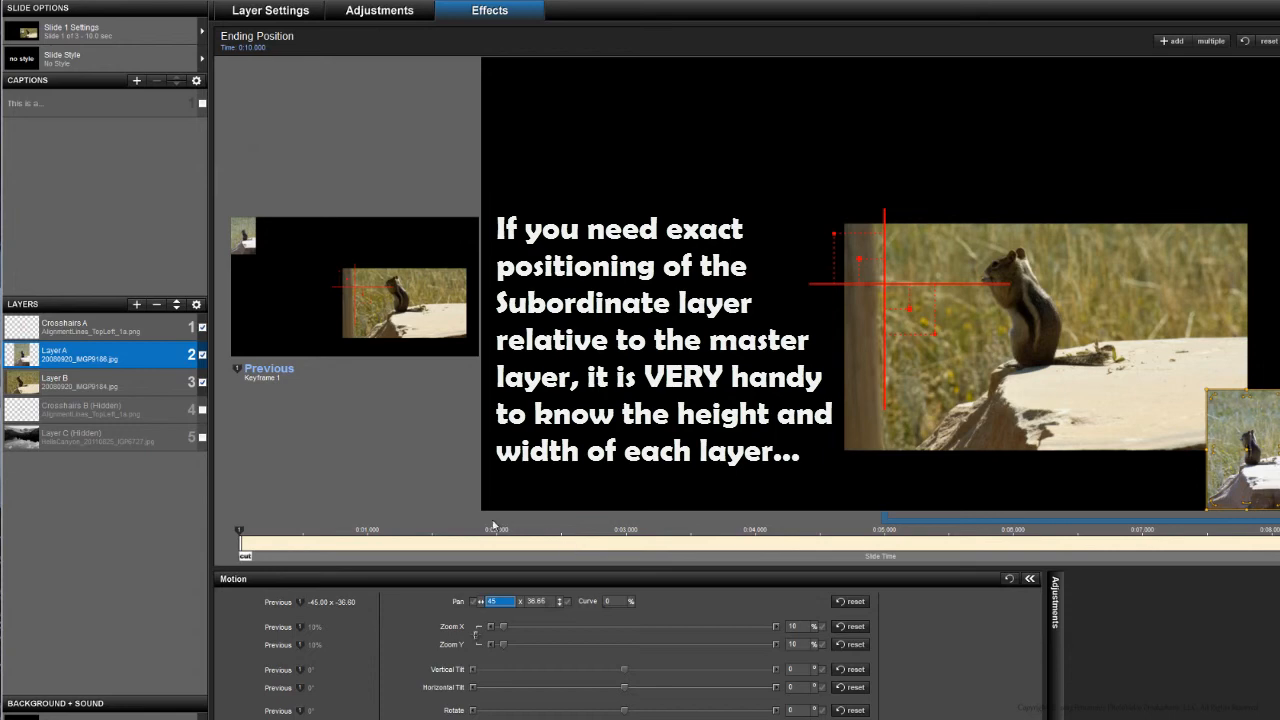